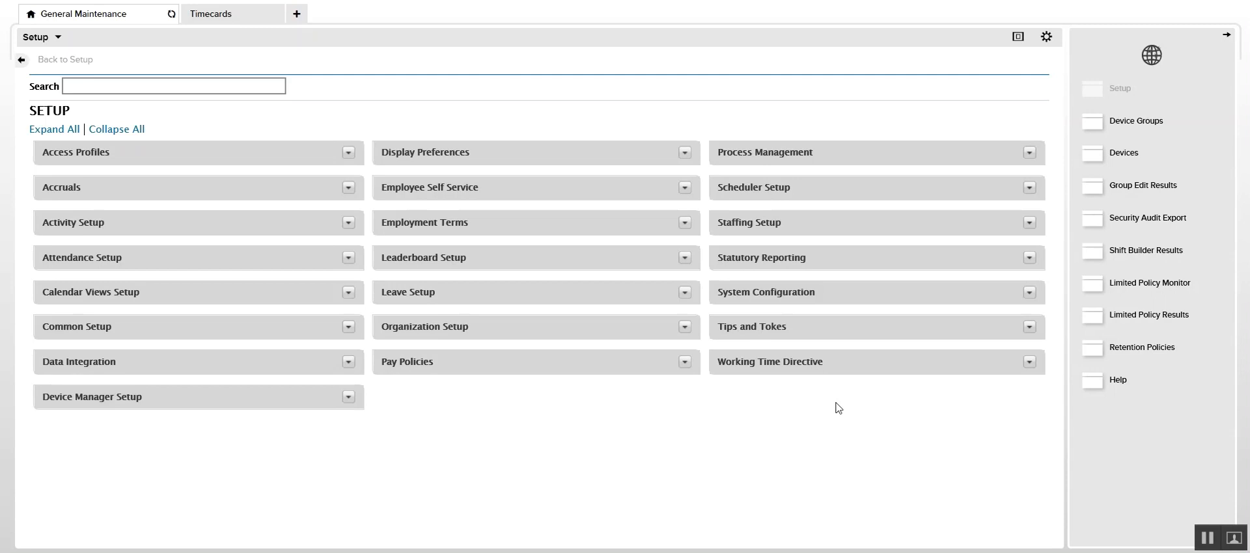
mouse_move(716, 406)
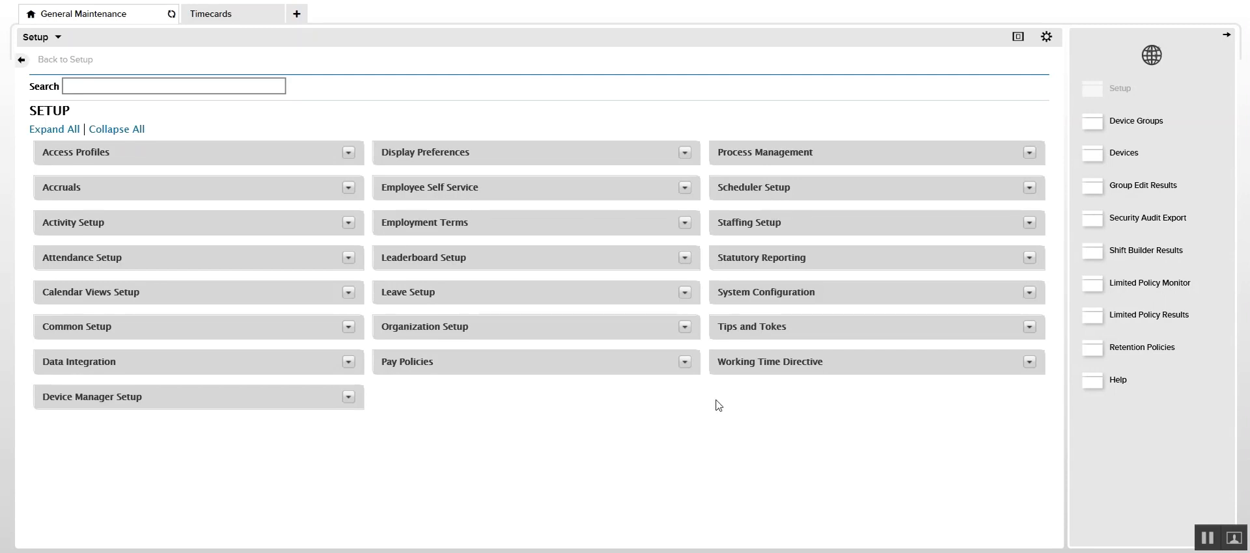
Step: Navigate from Pay Policies setup to the Shift Guarantees page under Work Rule Building Blocks
click(683, 360)
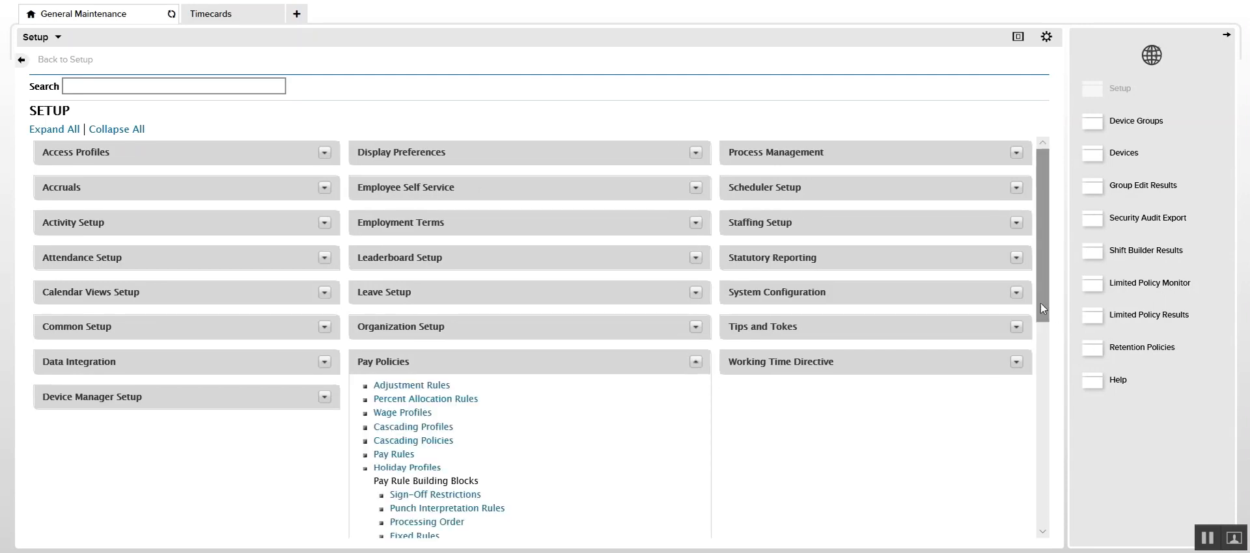
scroll(down, 3)
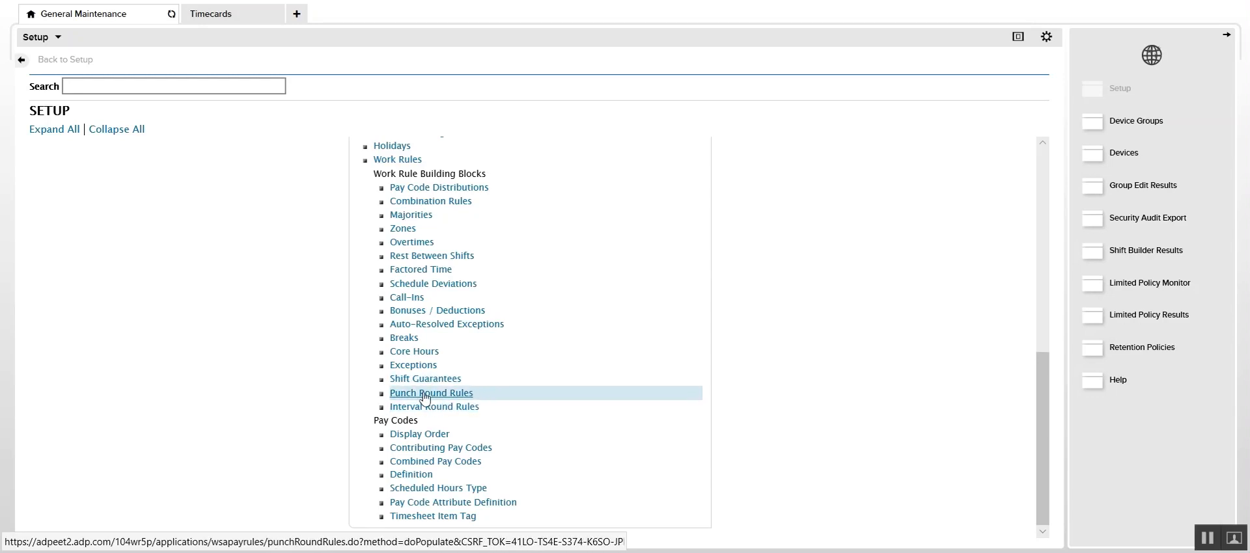
mouse_move(424, 378)
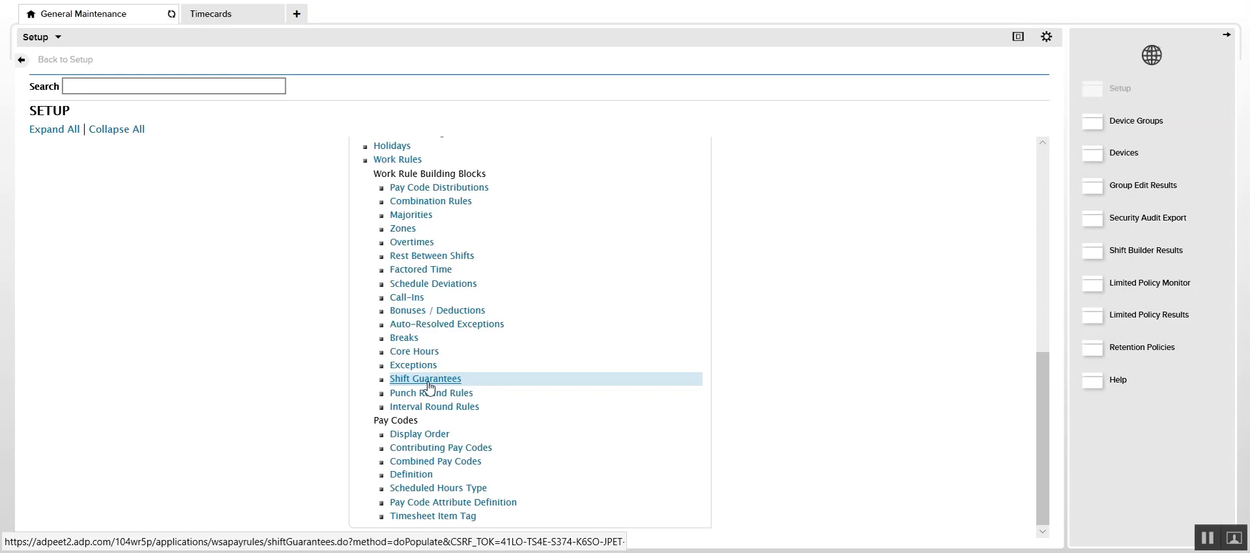
click(424, 379)
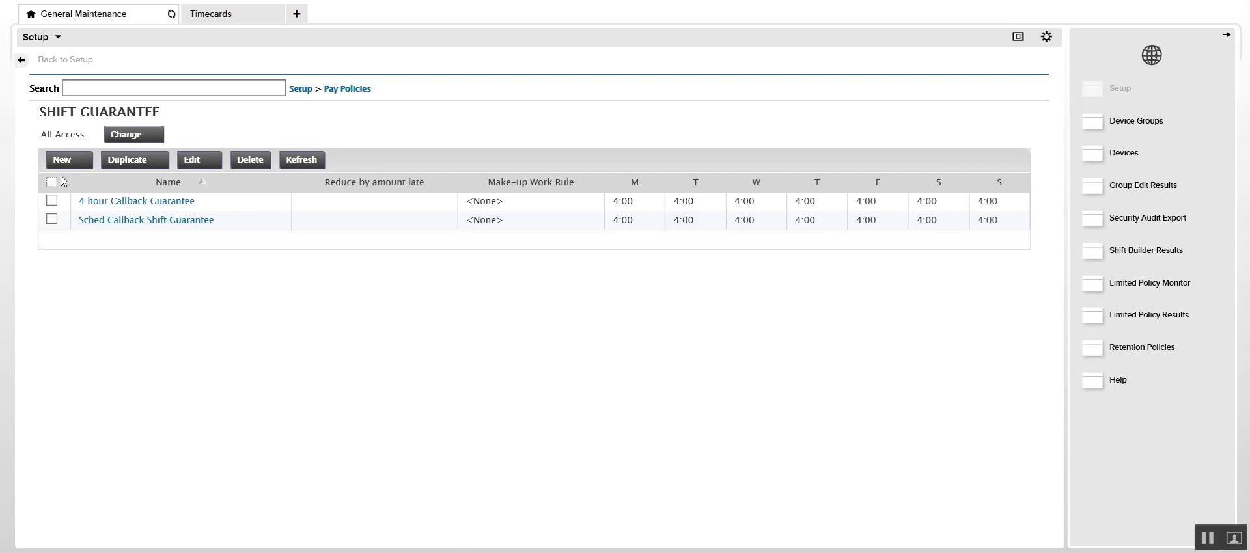
Step: Start a new, blank shift guarantee from the Shift Guarantee list
click(61, 159)
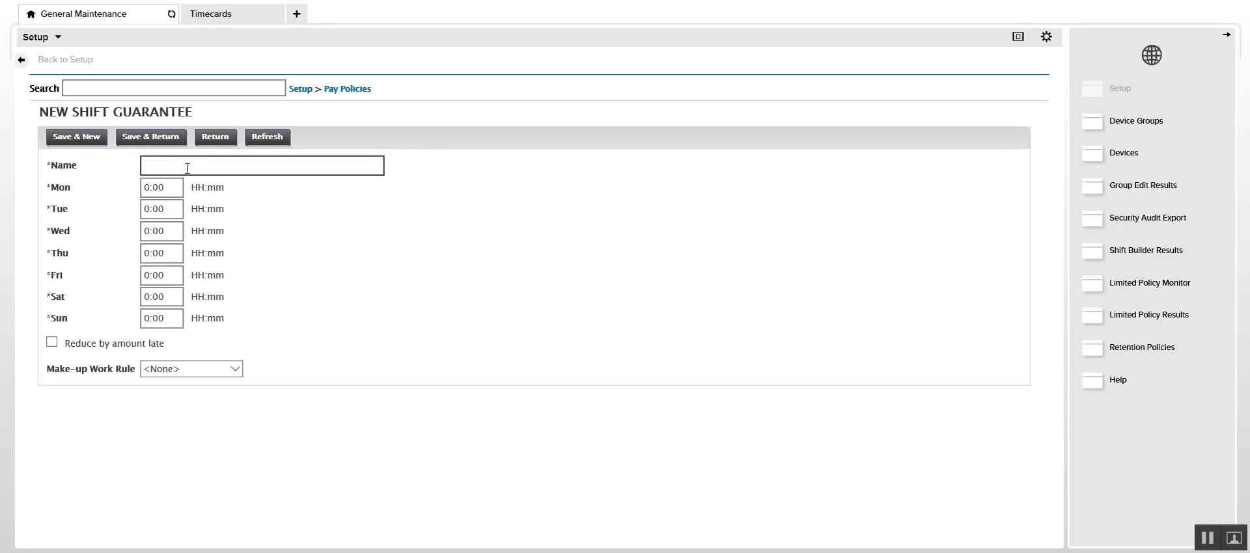
mouse_move(73, 339)
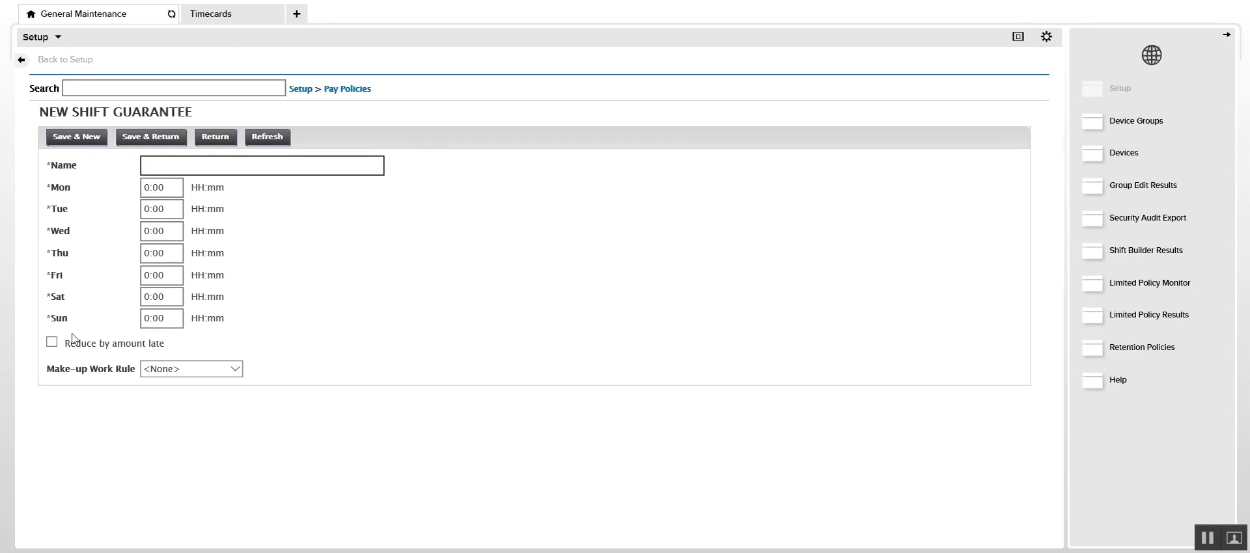
Step: Set Saturday and Sunday guarantee hours to 4:00 and enable 'Reduce by amount late'
click(262, 165)
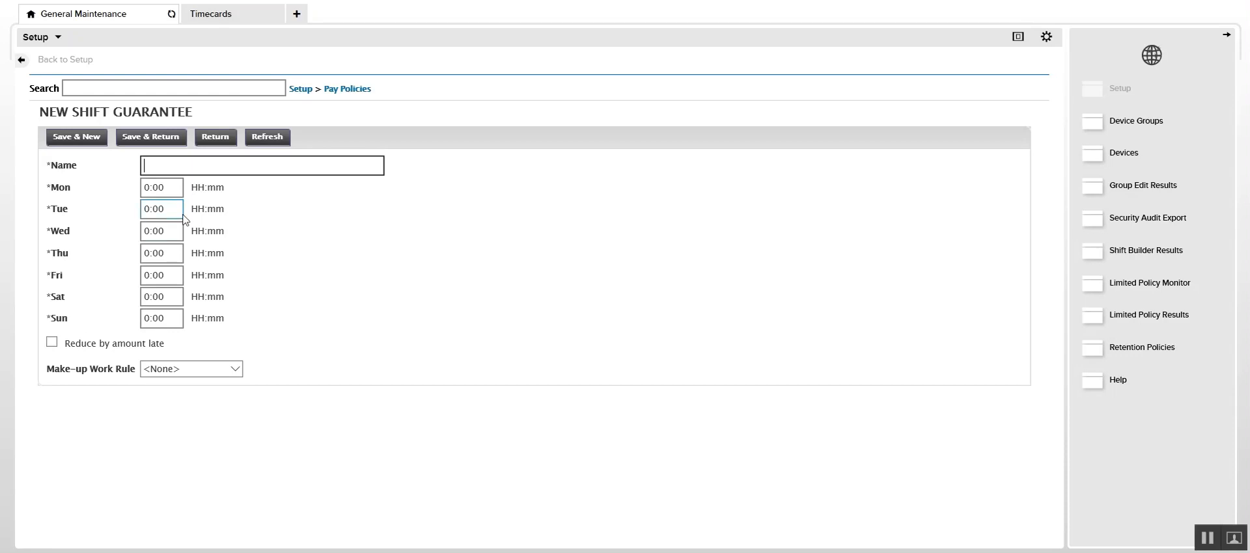
mouse_move(161, 253)
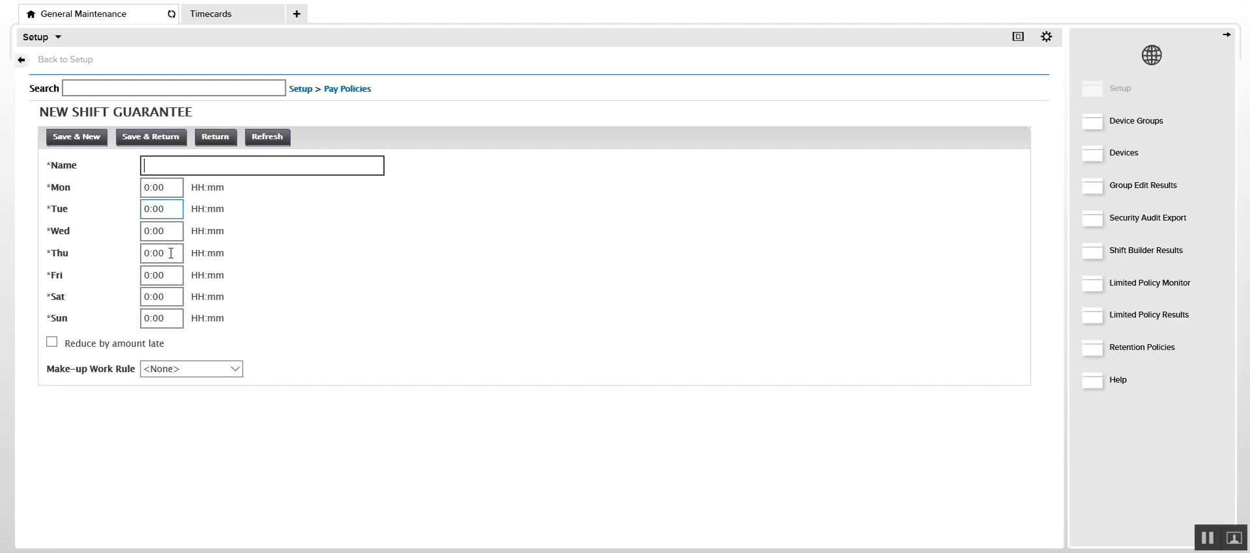
click(161, 296)
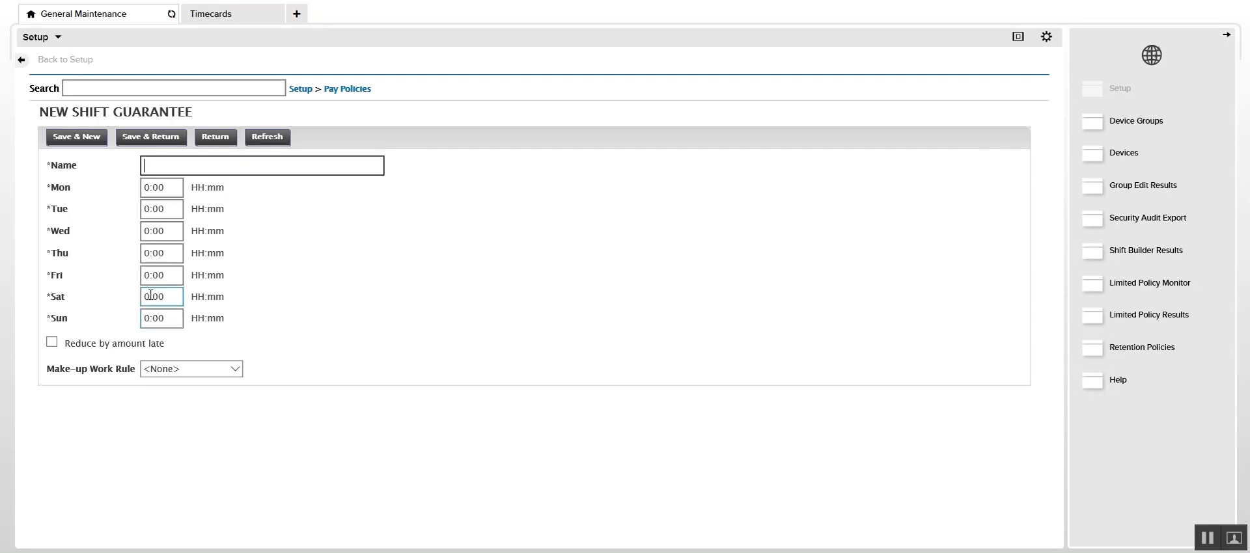
text(4)
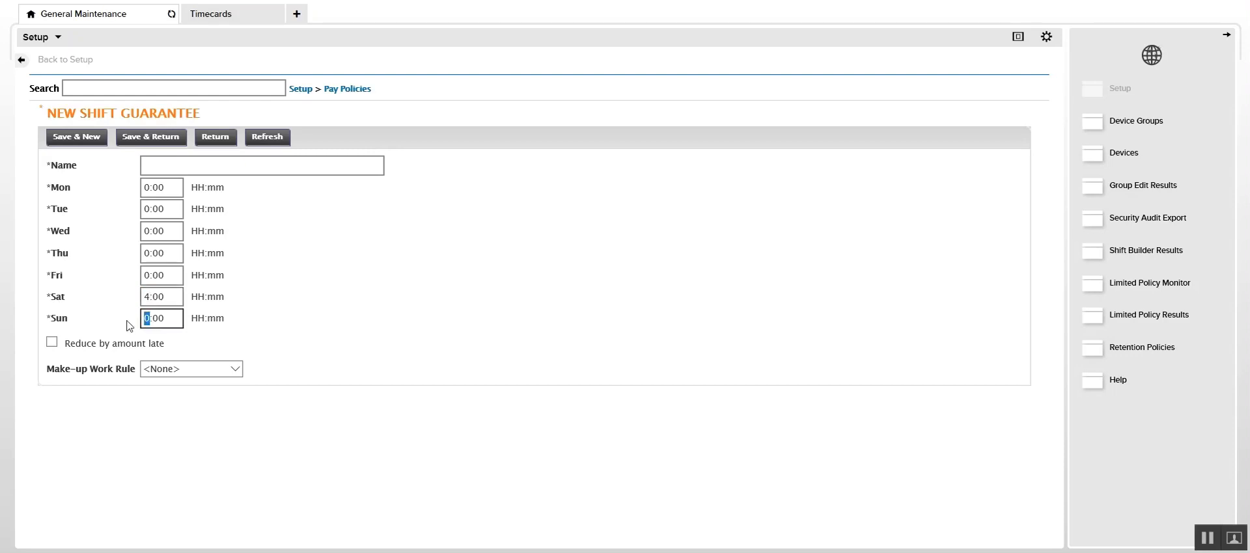
text(4:00)
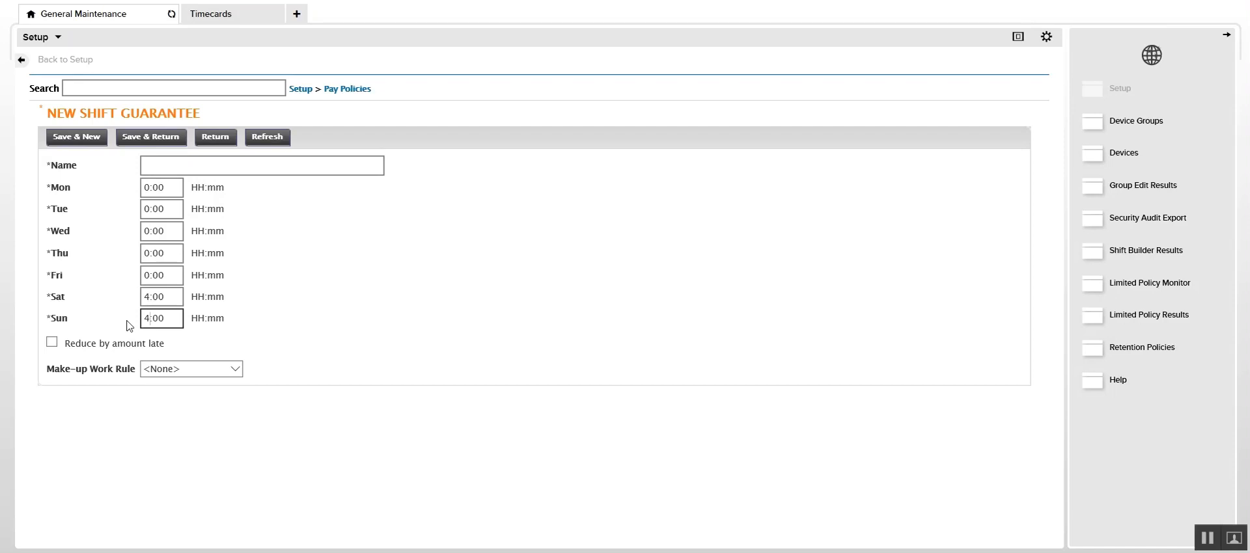
click(161, 317)
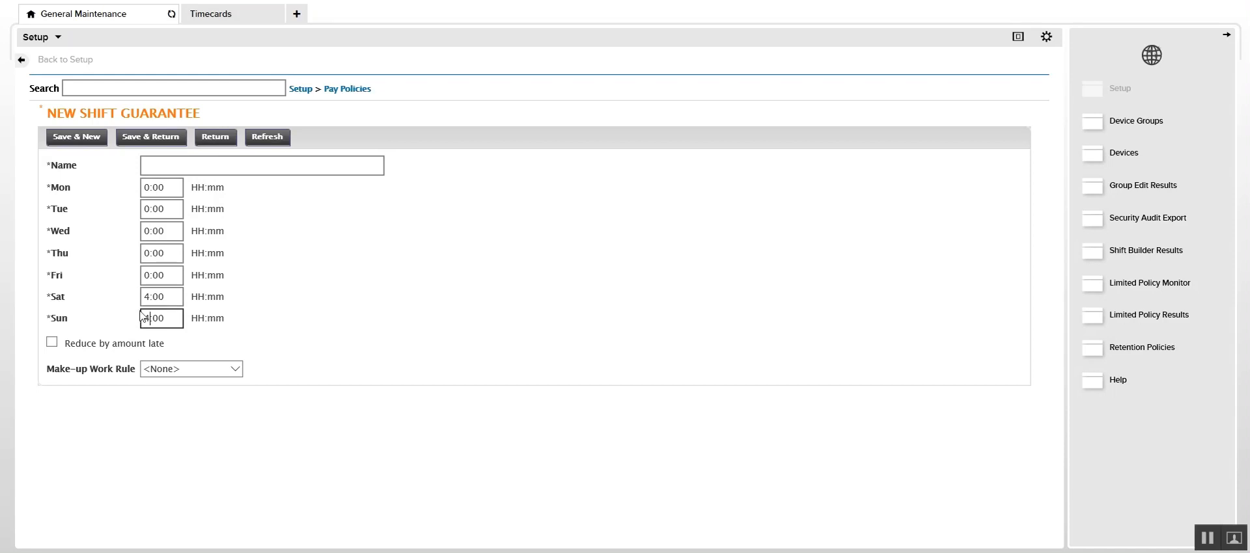
click(162, 297)
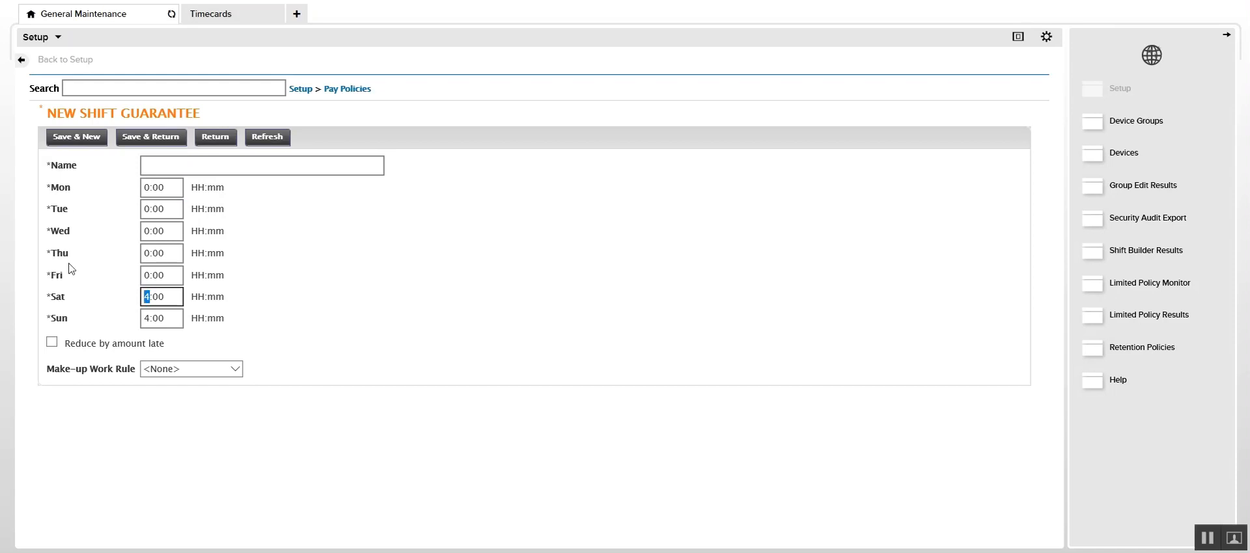
mouse_move(70, 276)
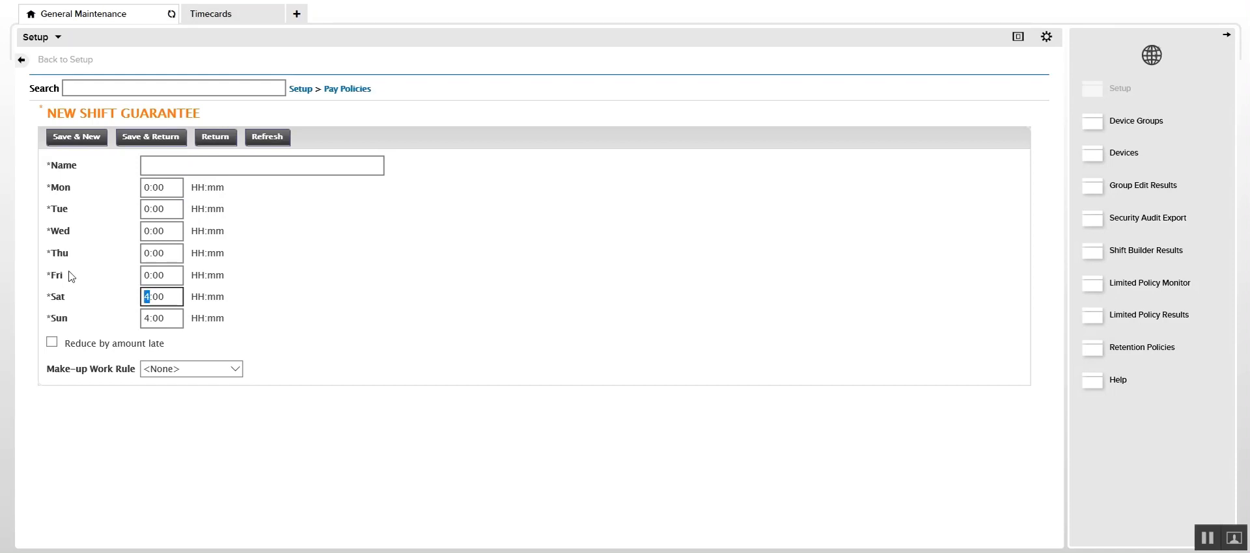
mouse_move(88, 327)
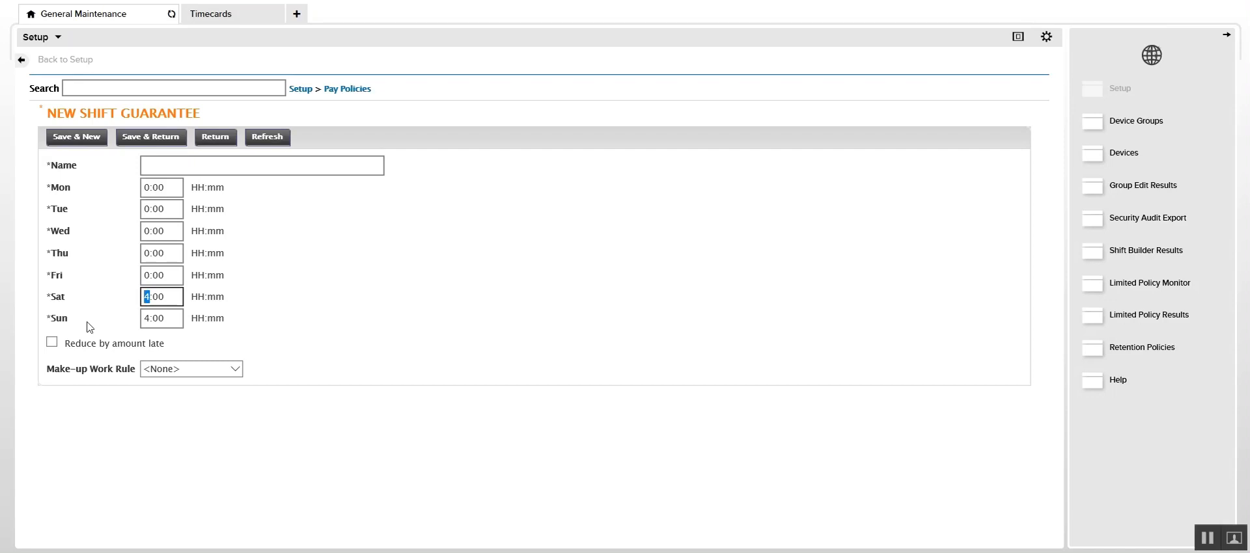
click(51, 342)
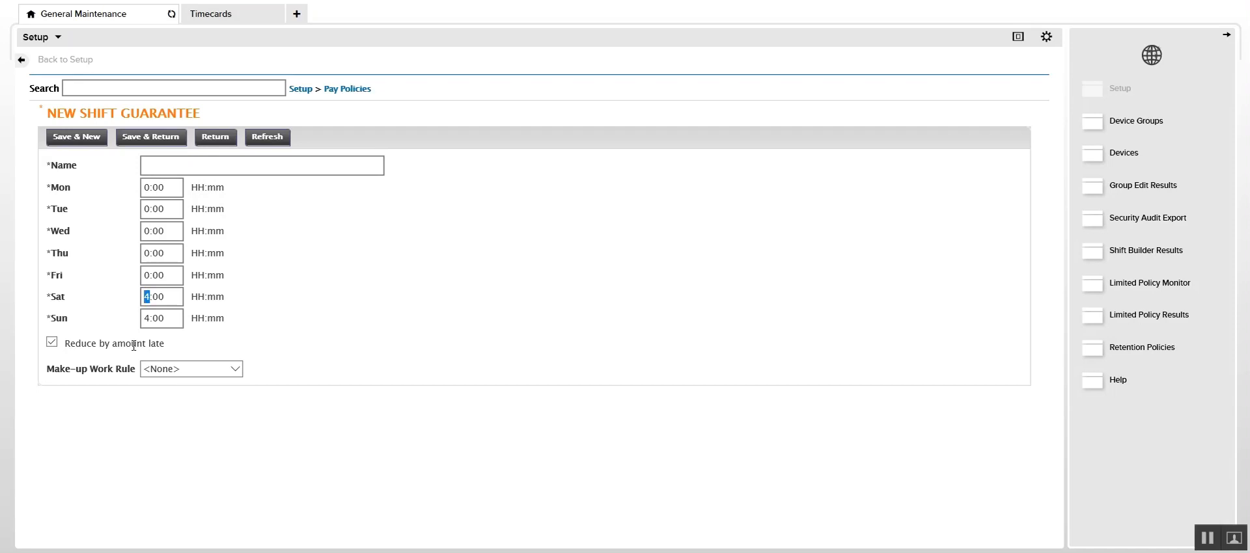
click(262, 165)
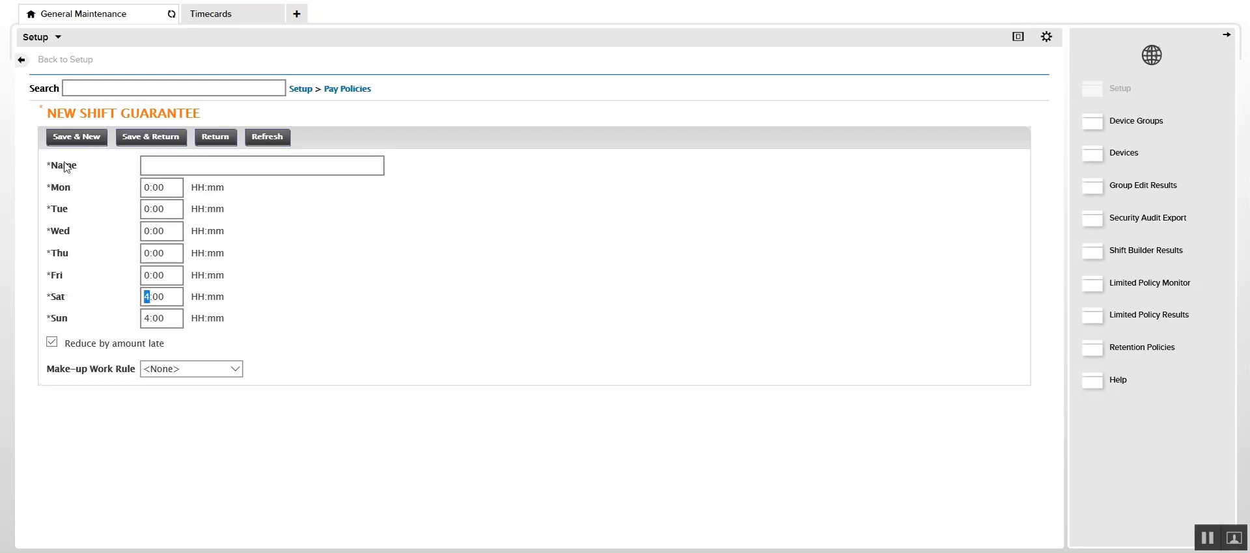
mouse_move(73, 319)
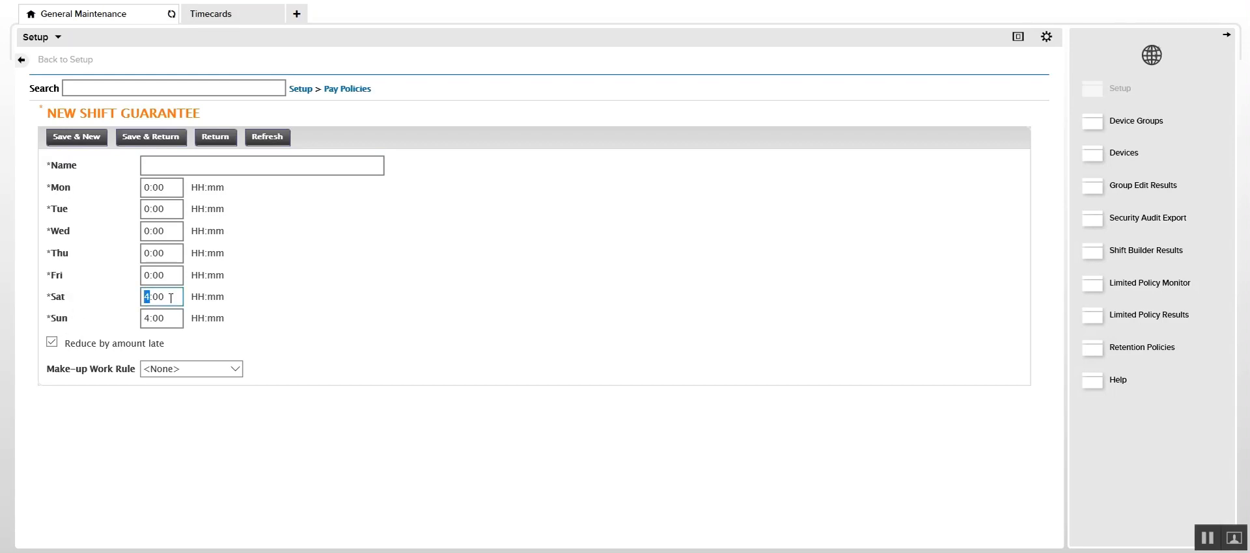
click(52, 343)
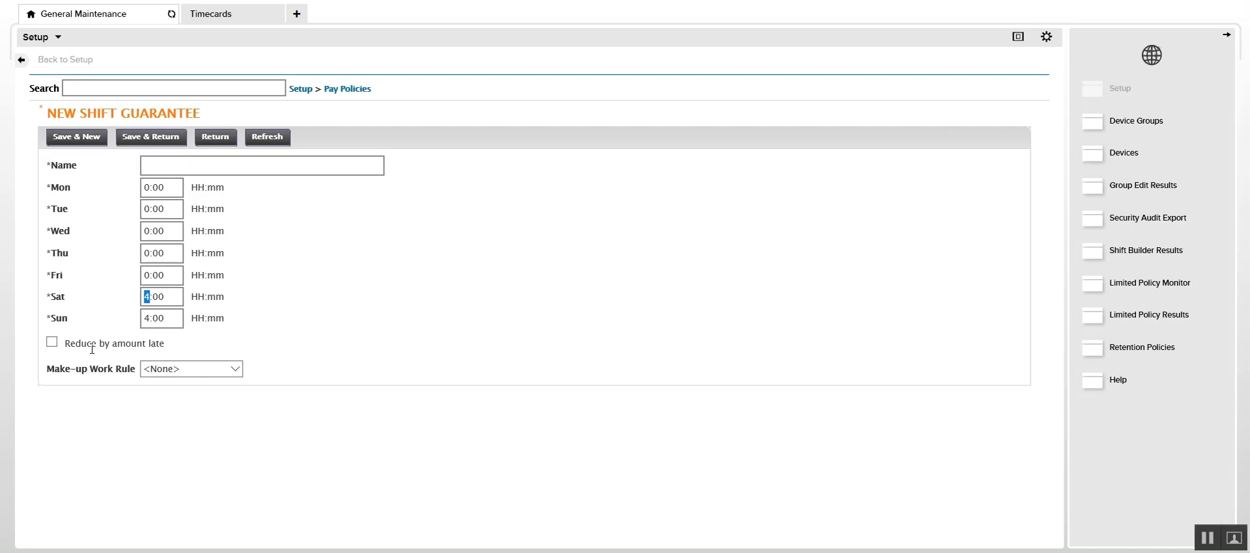
click(162, 317)
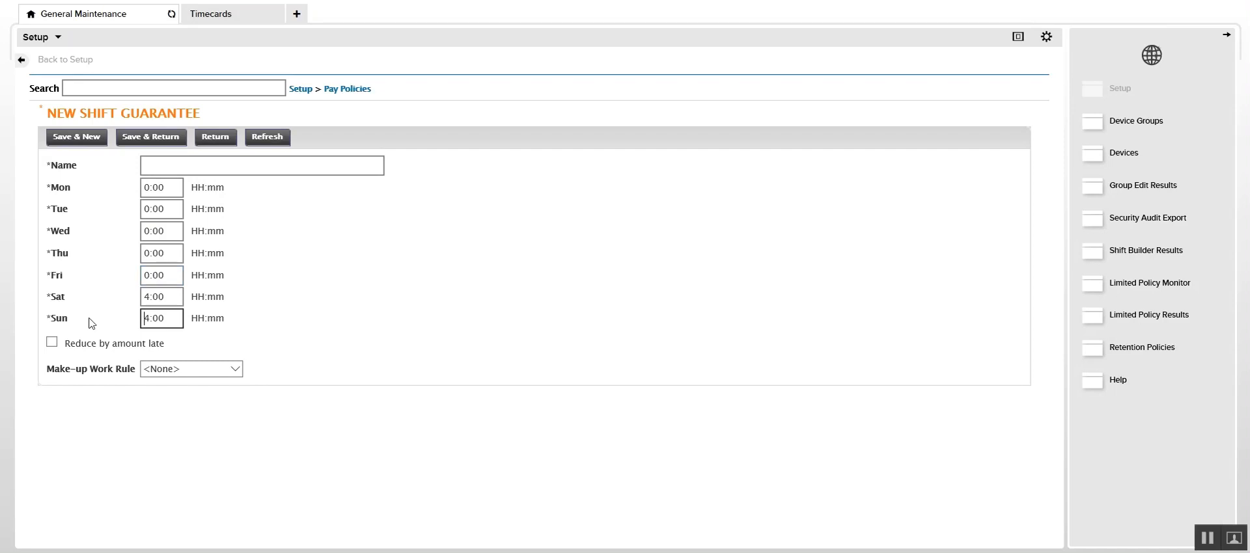
click(162, 296)
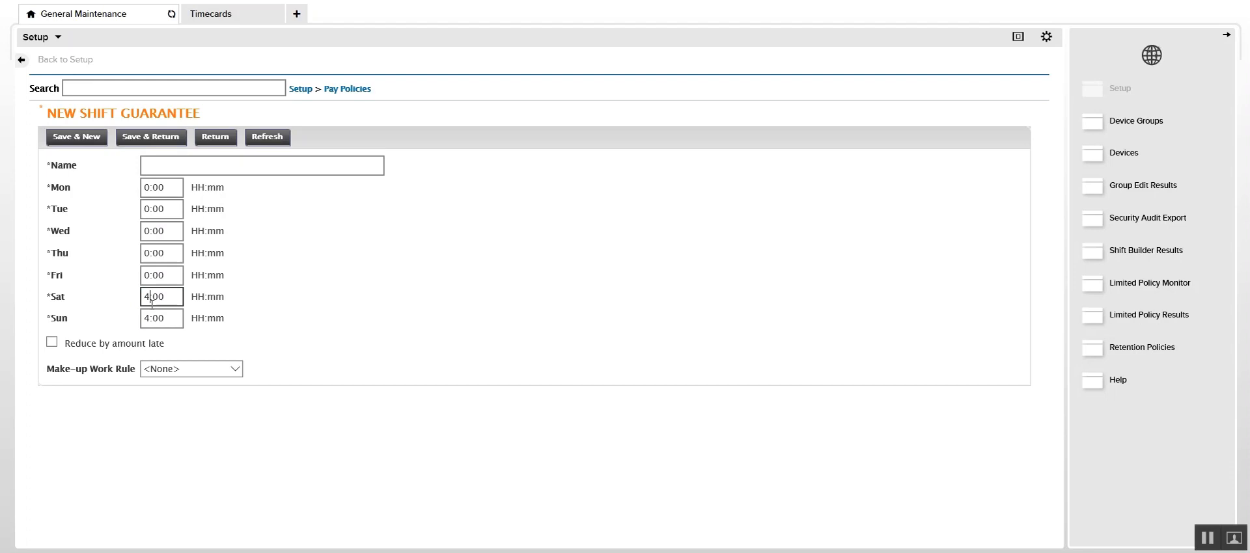
Step: Change Saturday to 2:00, name the guarantee 'Sat 2 Sun 4' and save it
text(2:00)
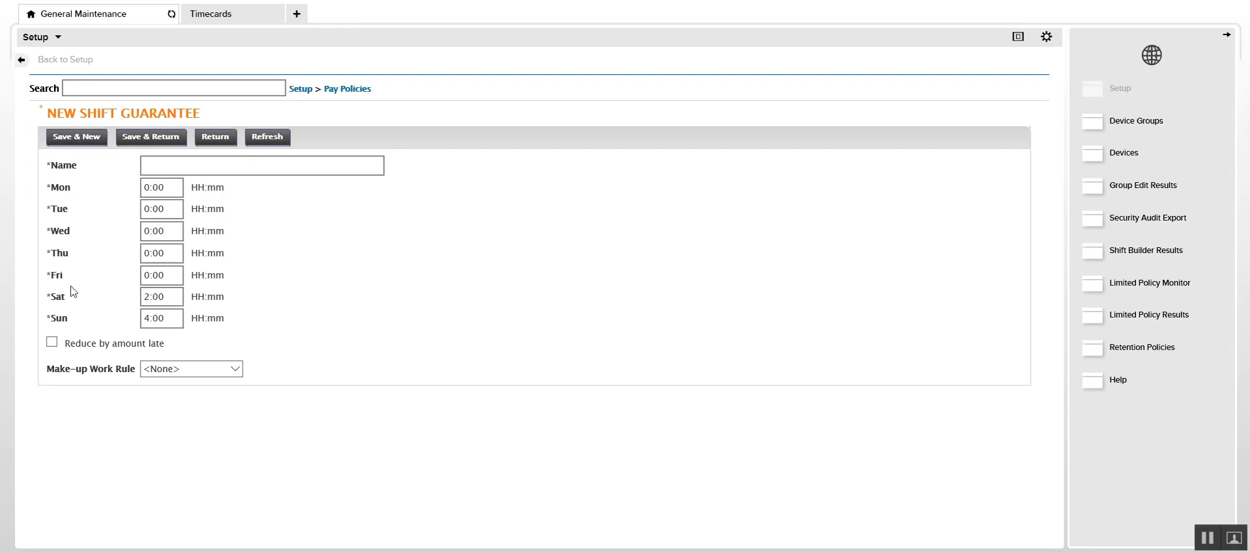
click(161, 297)
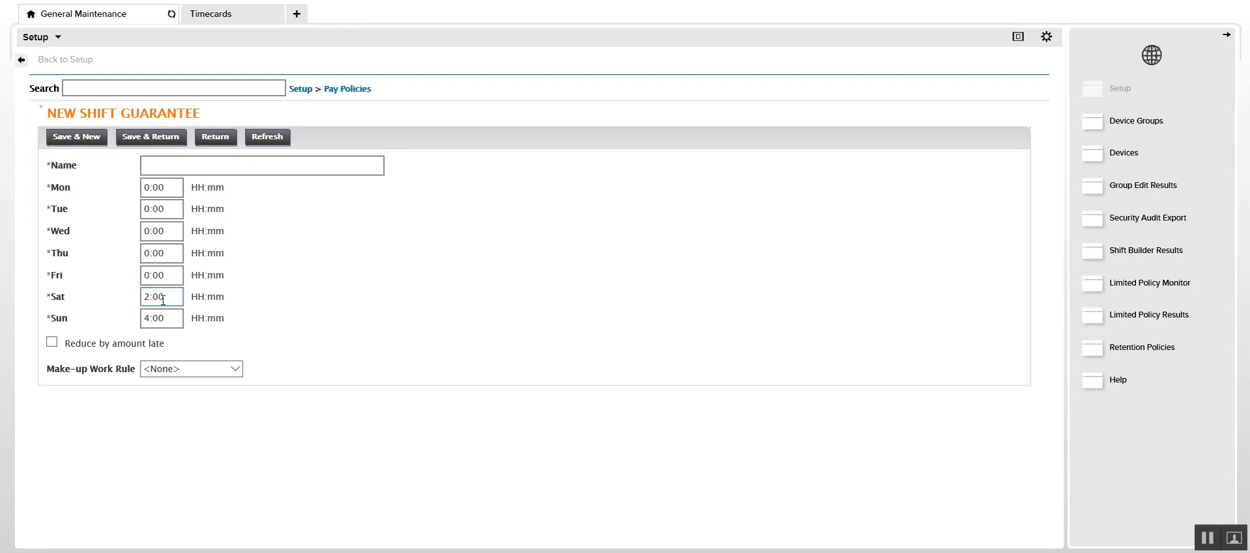
click(162, 317)
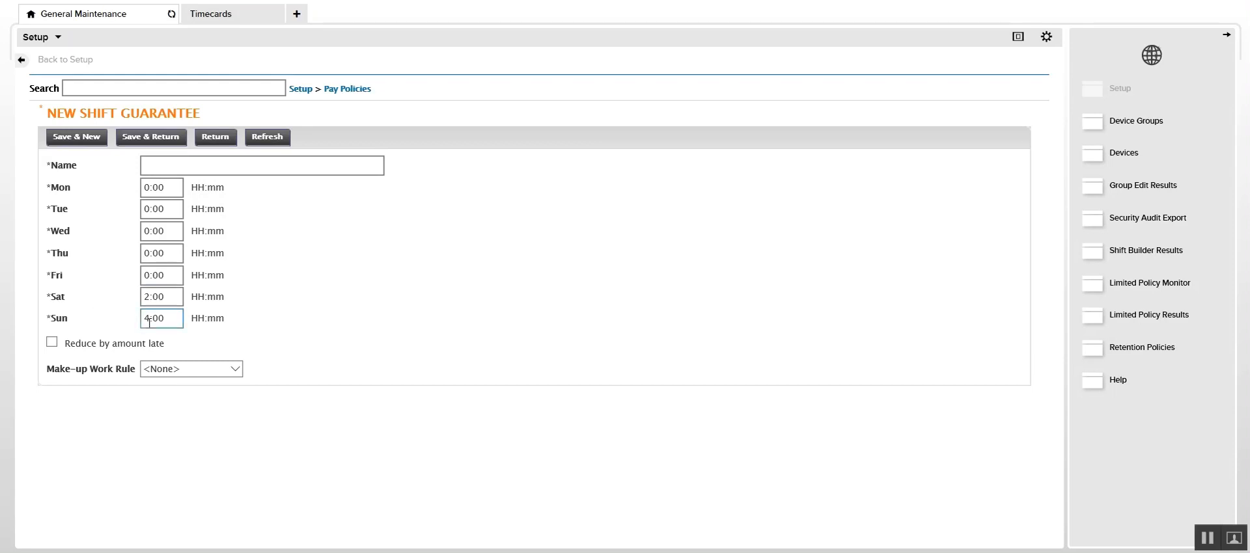
click(262, 165)
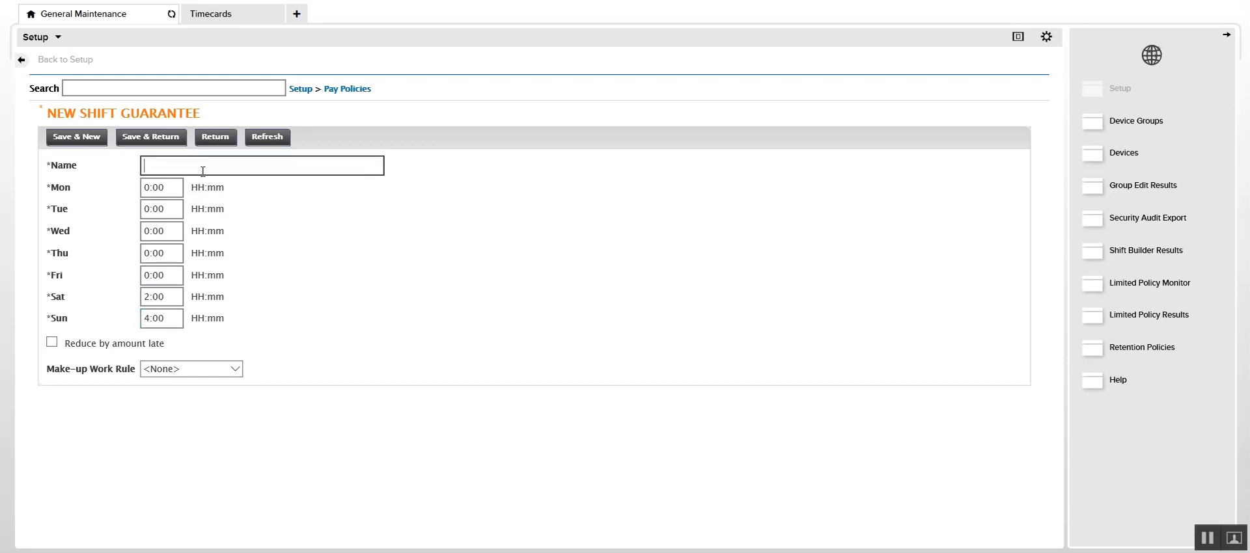
text(Sat)
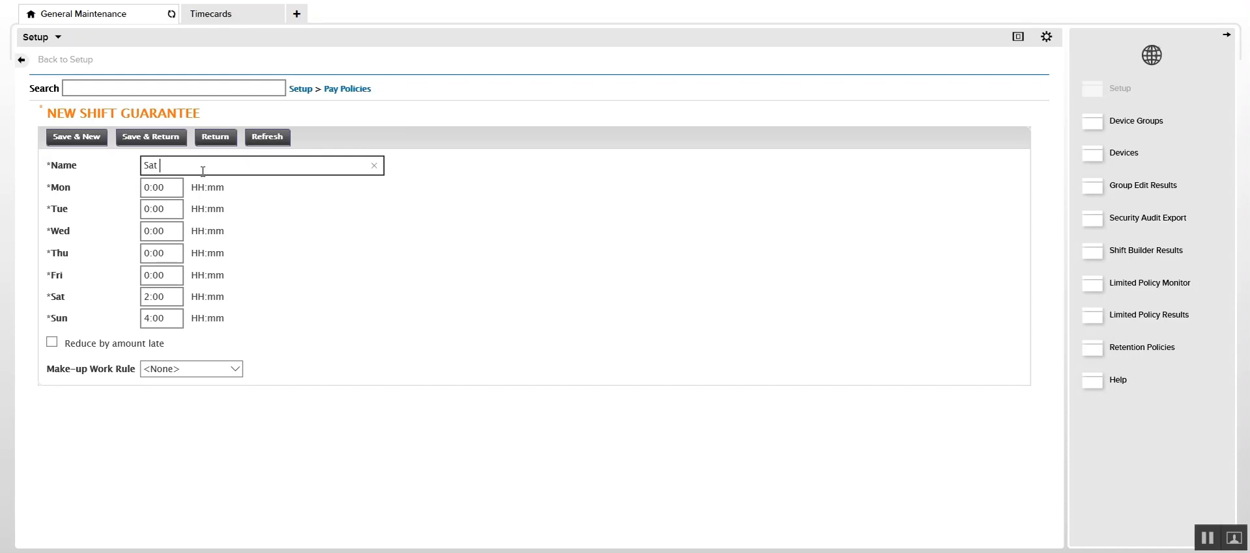
text(2 Sun)
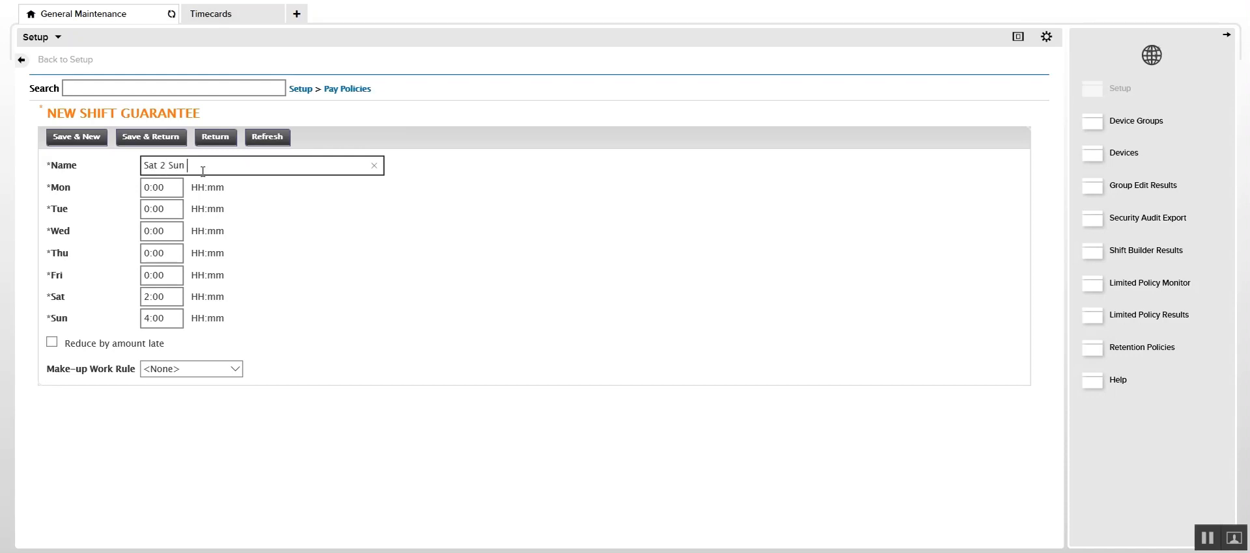
text(4)
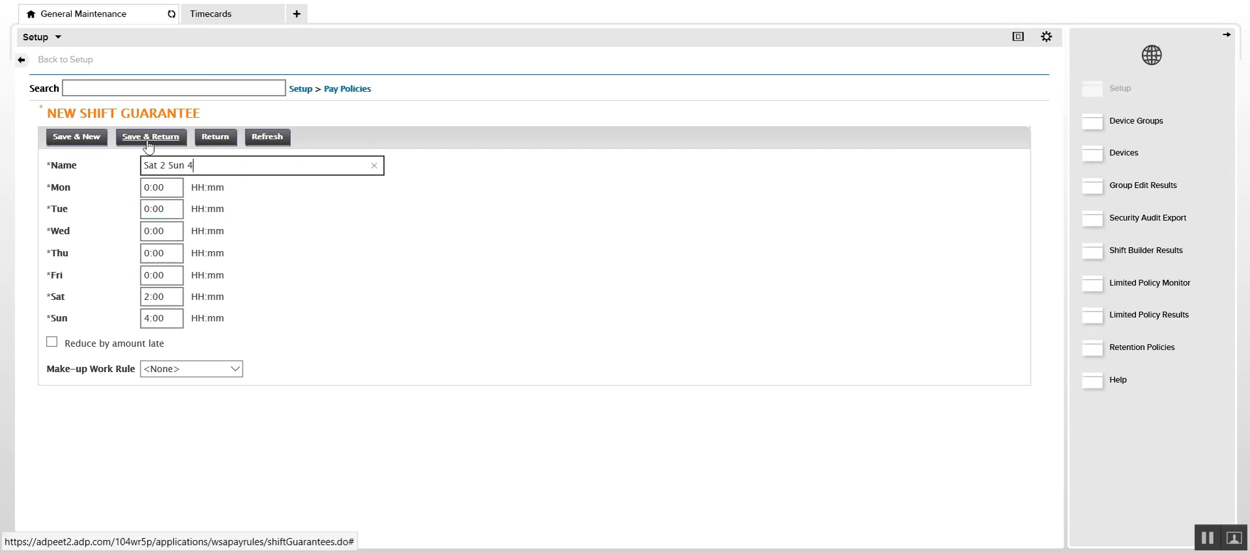
click(151, 136)
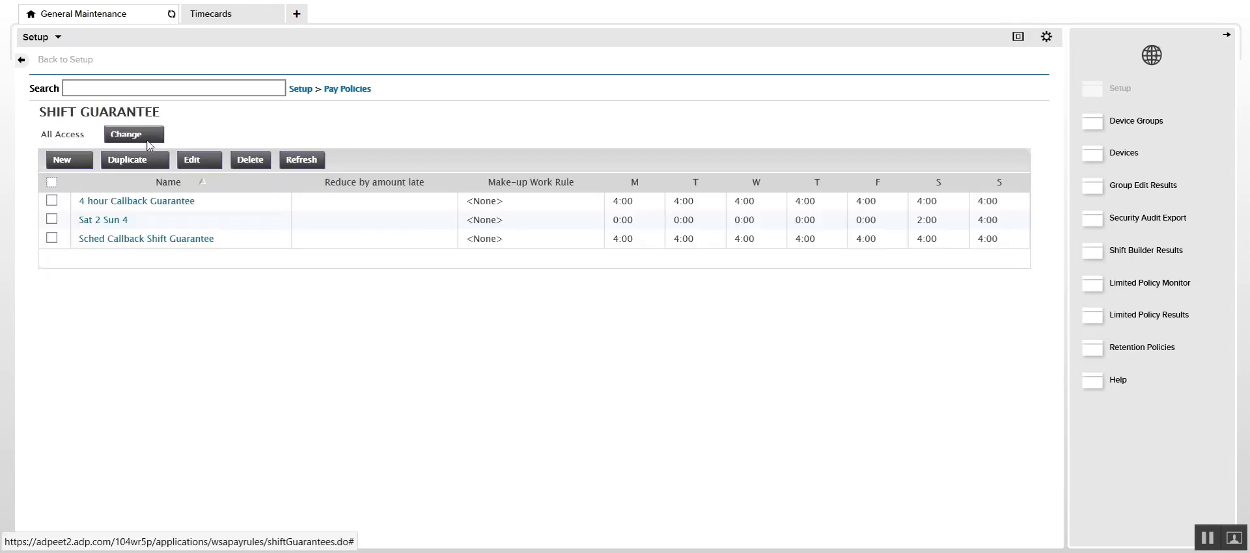
mouse_move(346, 88)
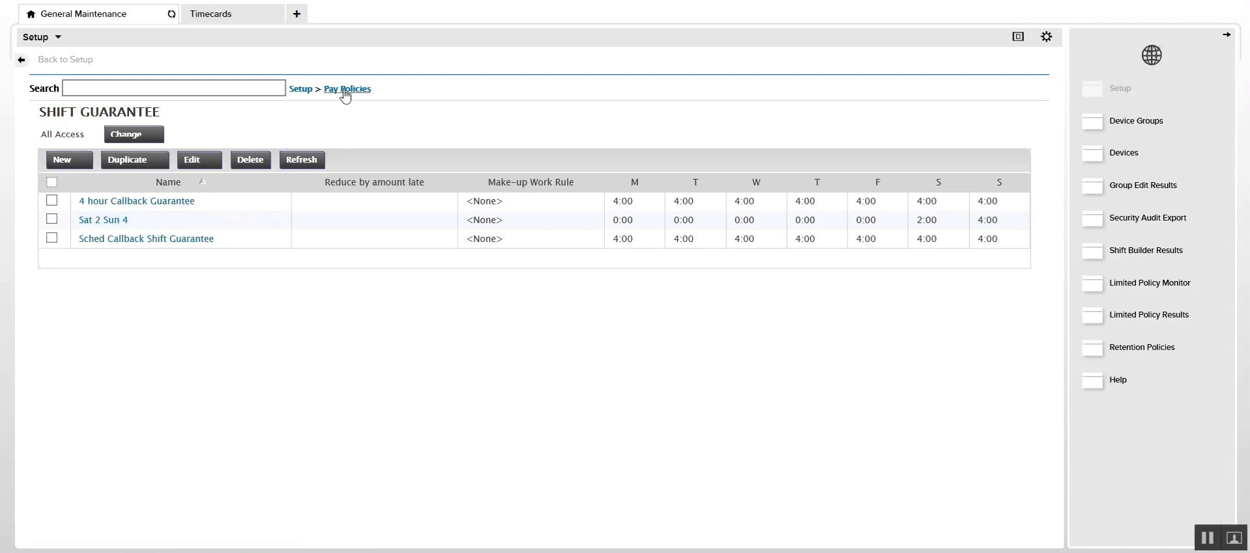
Step: Navigate from the Pay Policies breadcrumb to the Work Rules list
click(346, 89)
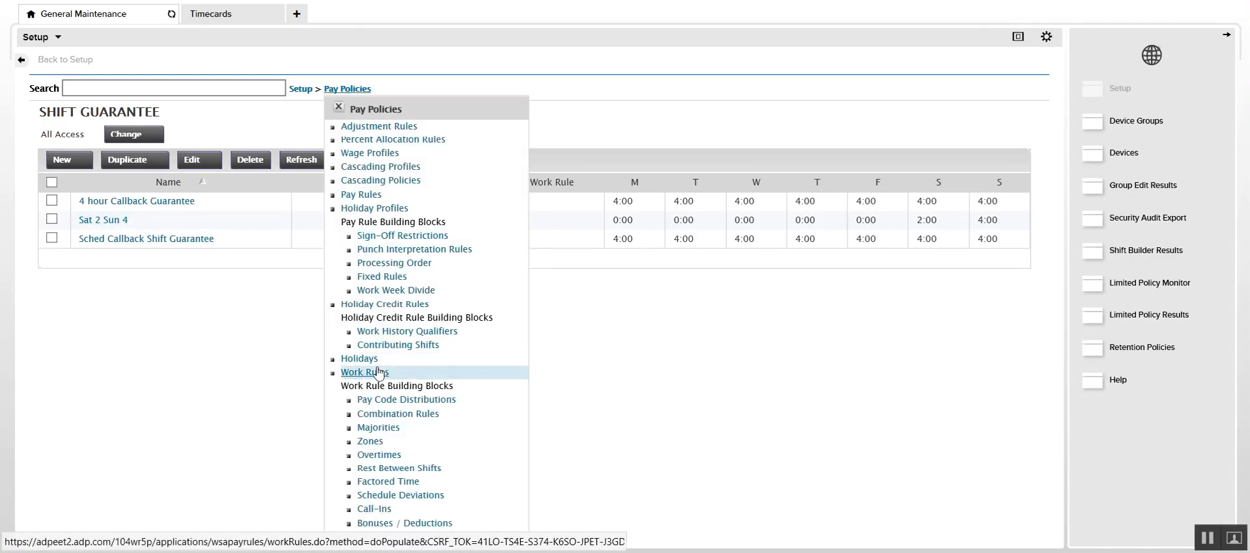
click(365, 373)
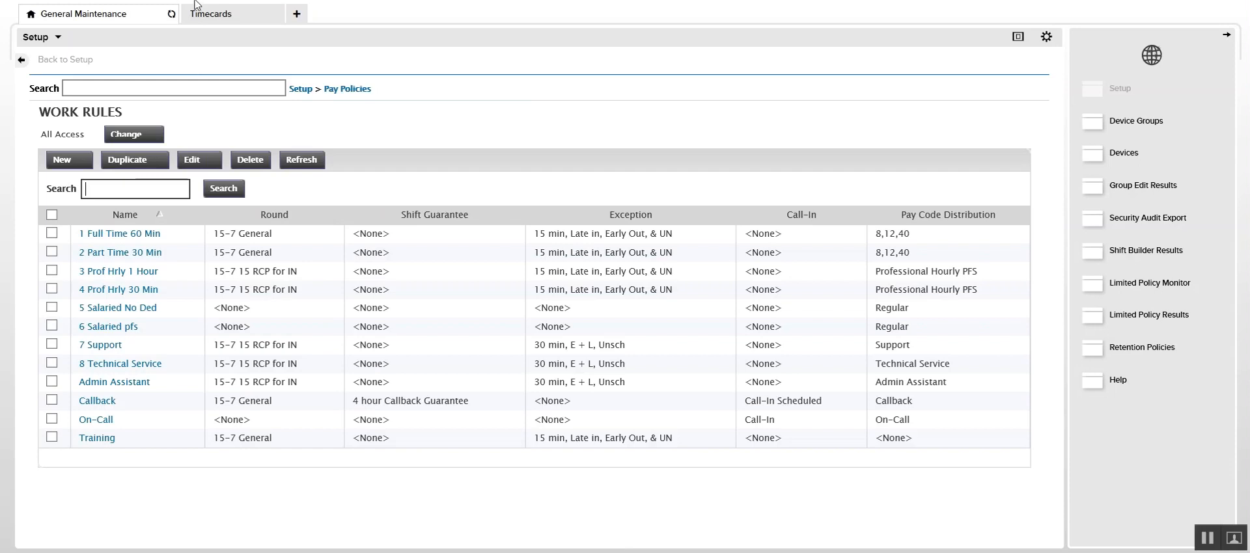
Step: Enter an 8:00AM–9:00AM punch on Sun 12/06 in the timecard and calculate totals to 1:00 Regular
click(211, 13)
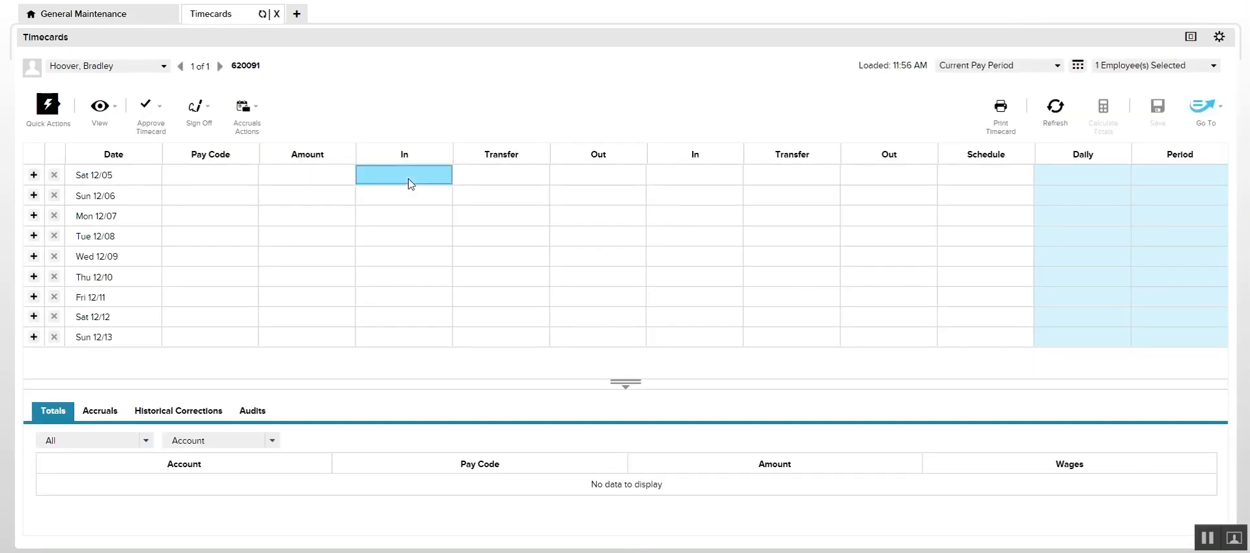
click(404, 195)
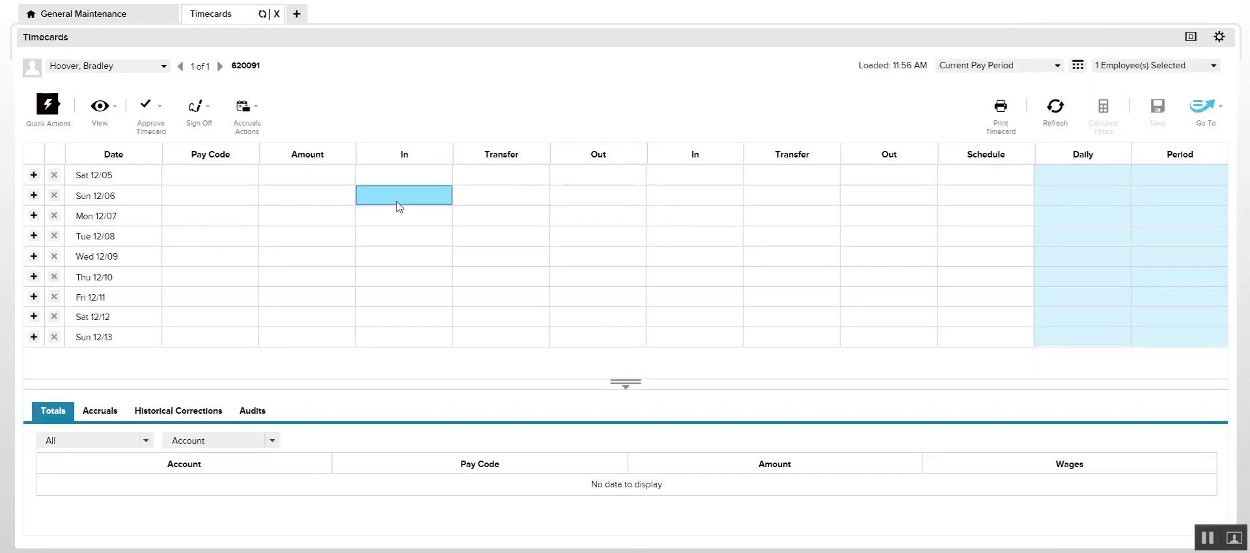
click(403, 195)
text(8:00AM)
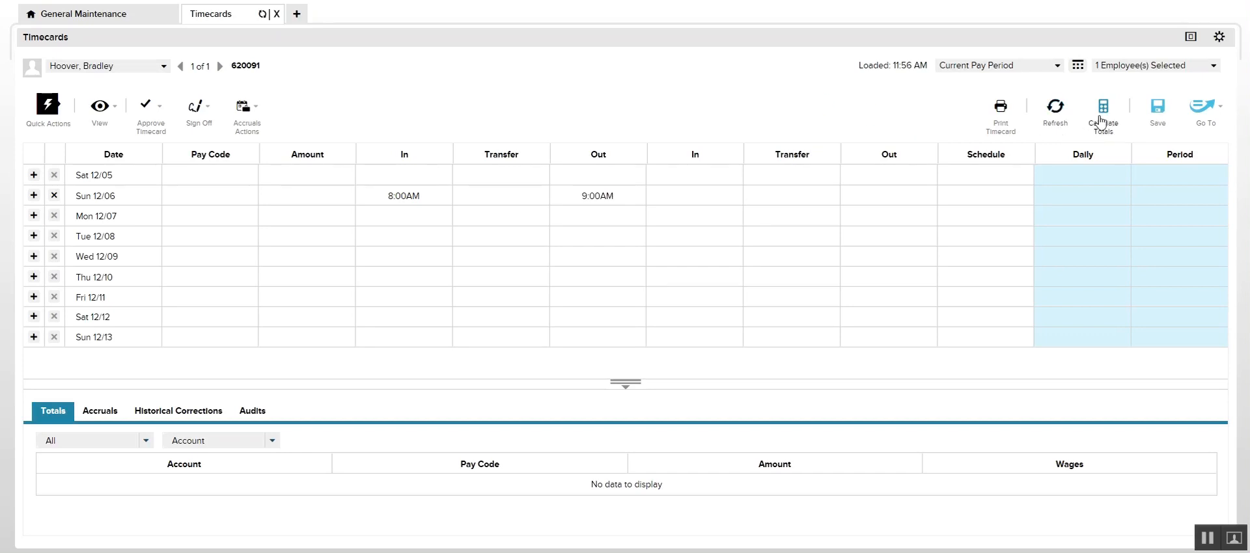
click(1103, 112)
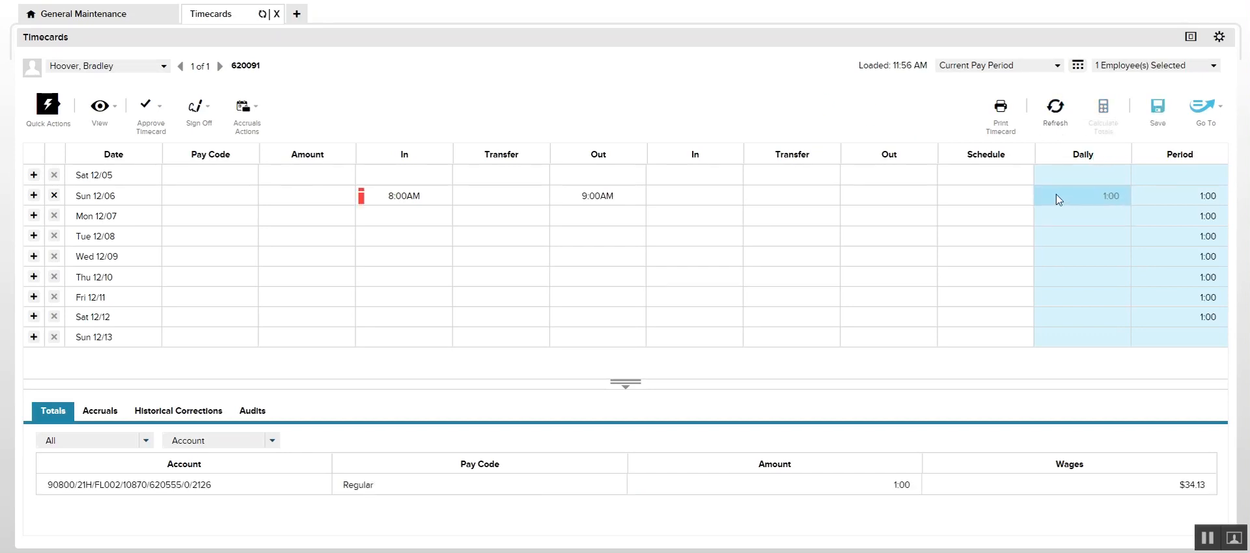
mouse_move(301, 87)
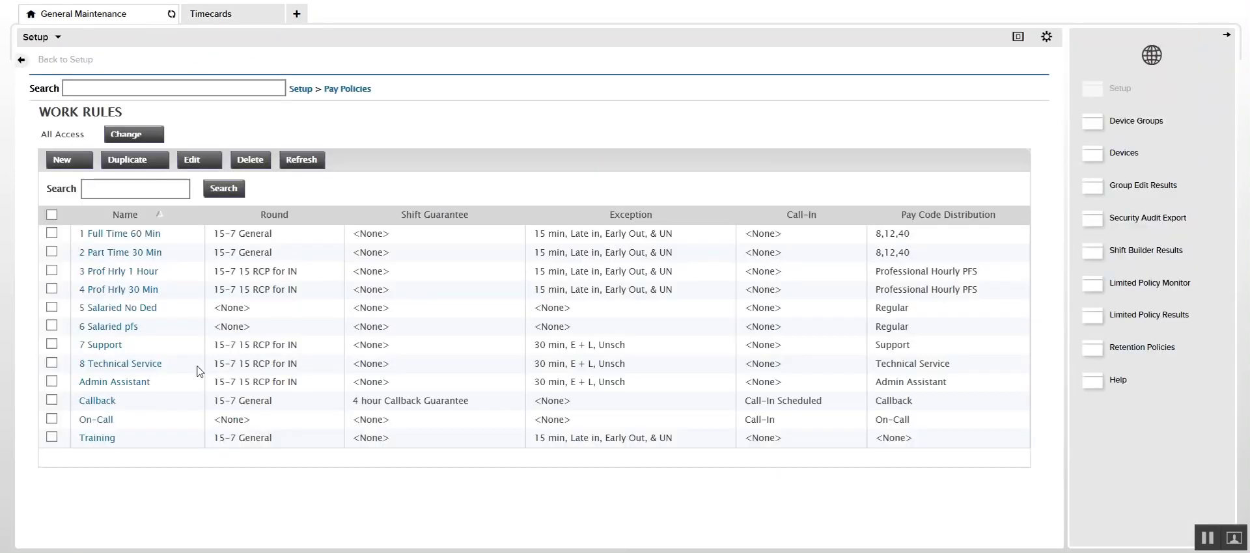
Step: Assign the 'Sat 2 Sun 4' shift guarantee to the 8 Technical Service work rule, updating this version
click(120, 364)
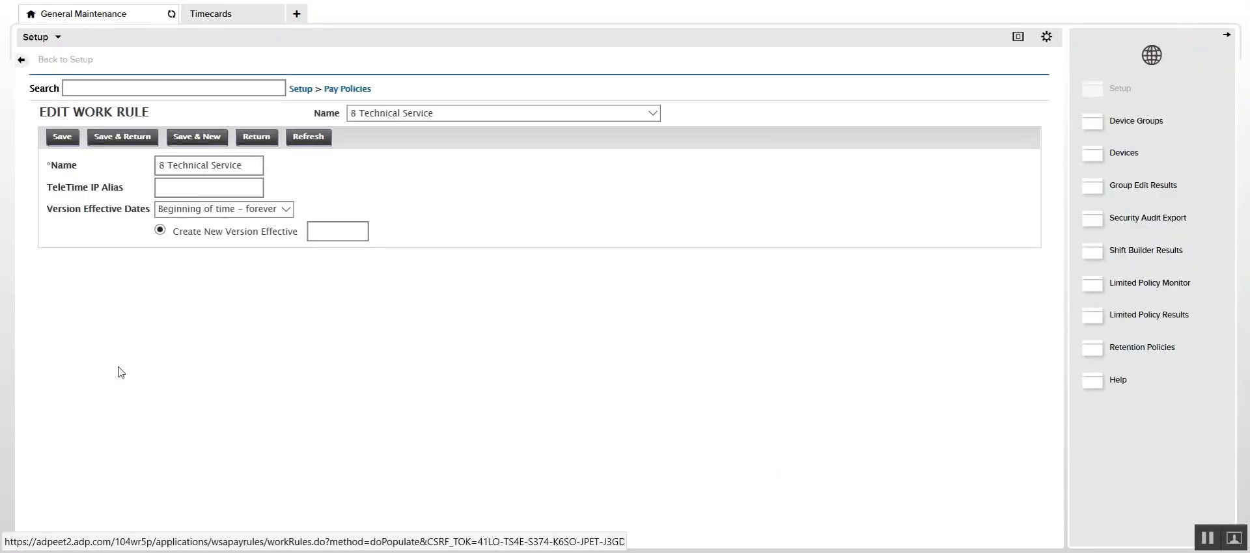
click(285, 330)
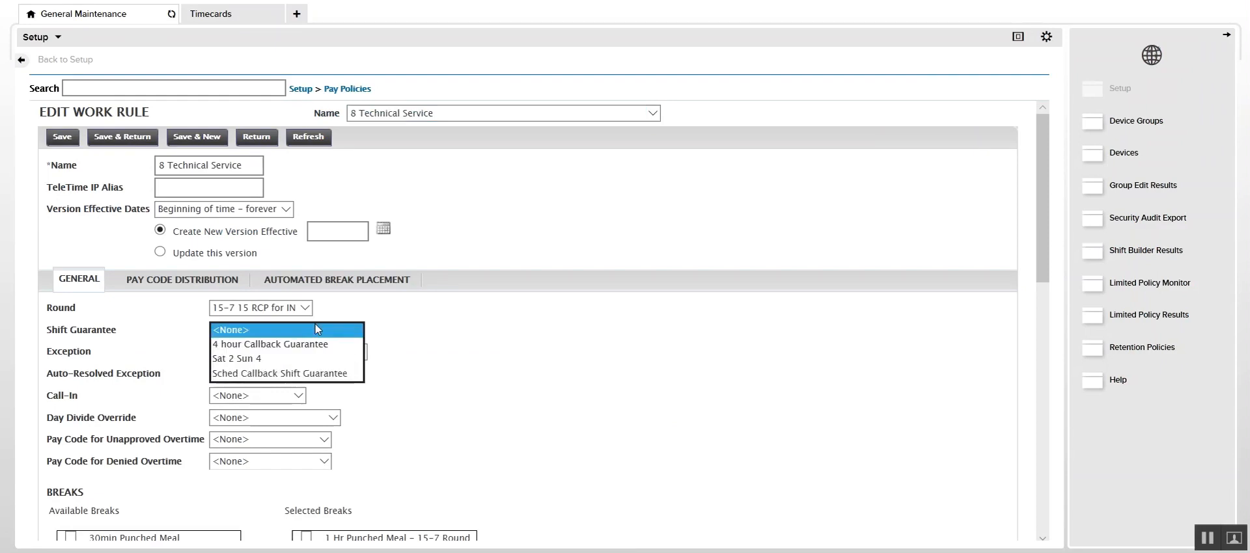
click(237, 358)
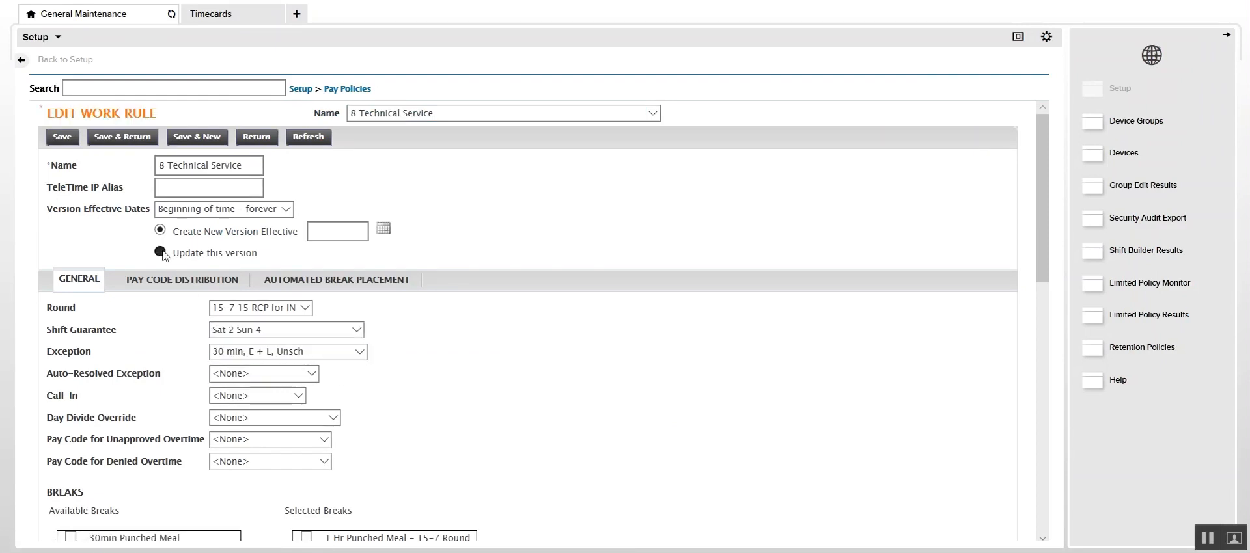
click(160, 253)
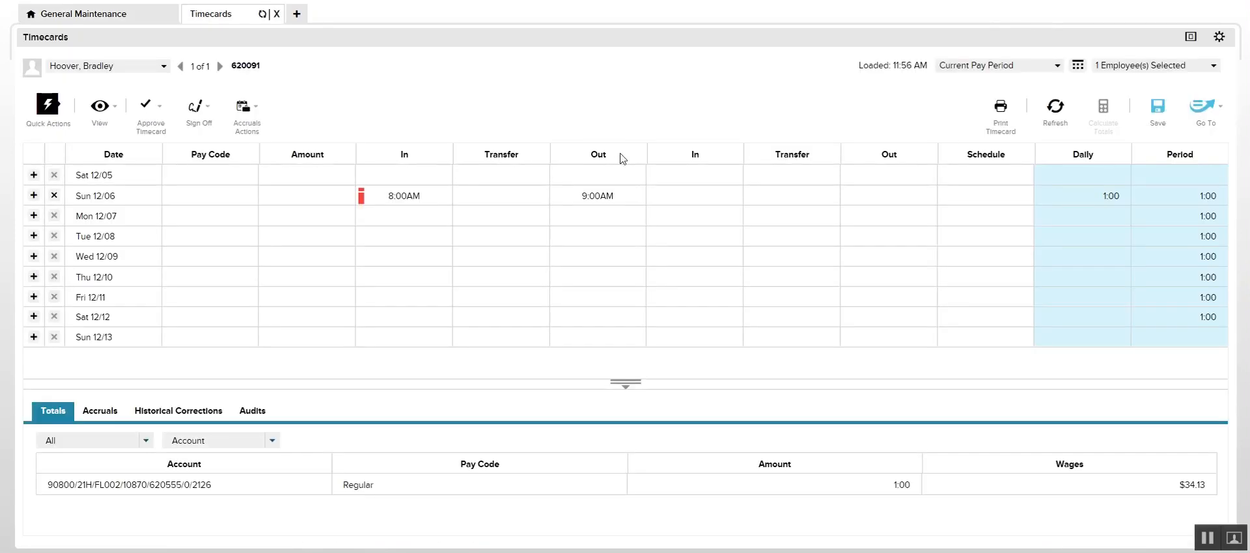
Step: Refresh the timecard discarding changes, re-enter Sunday's 8:00AM–9:00AM punch and recalculate to 4:00 Regular
click(1054, 109)
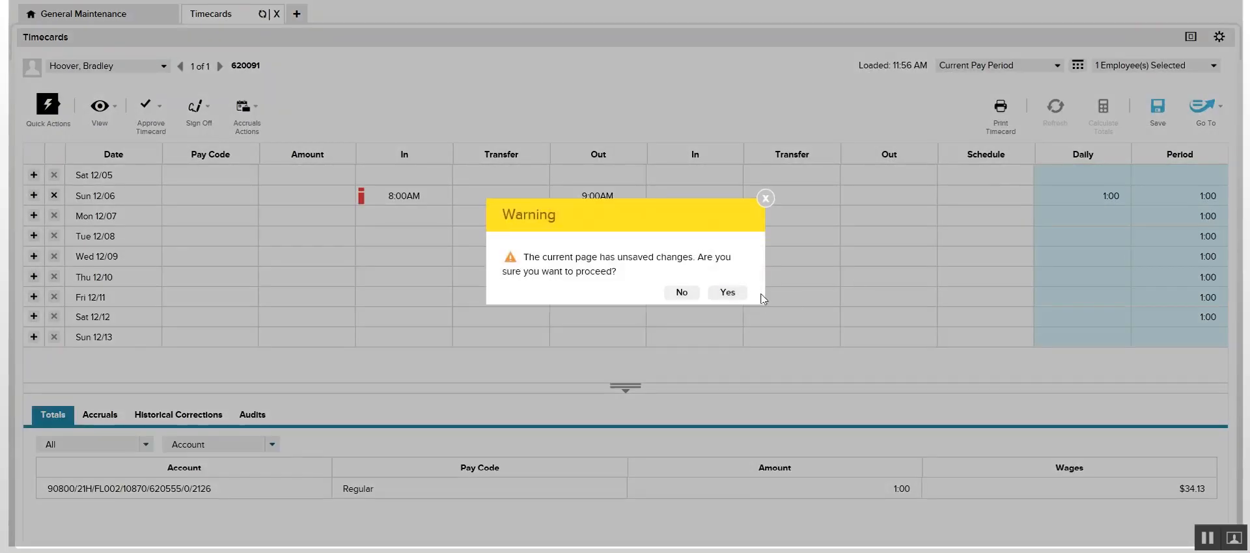
click(725, 292)
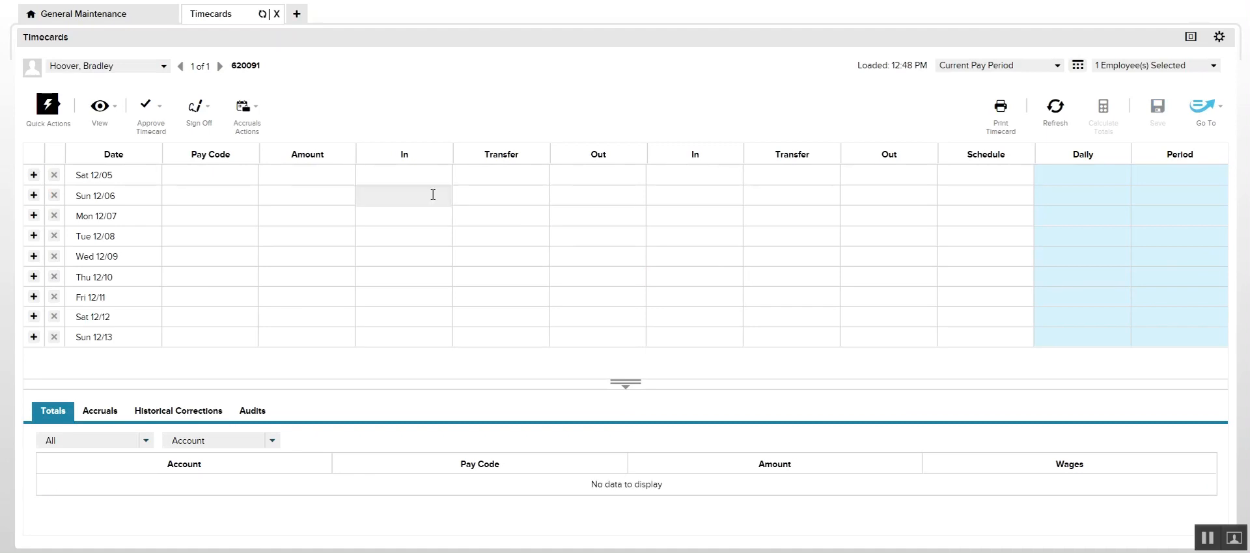
text(8:00AM)
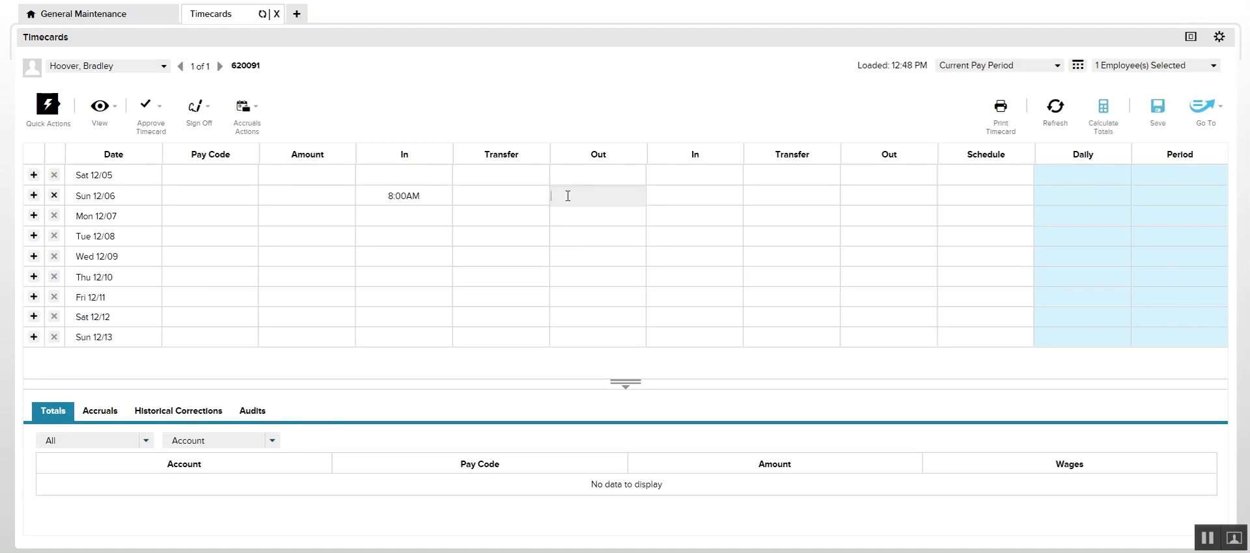
text(9:00AM)
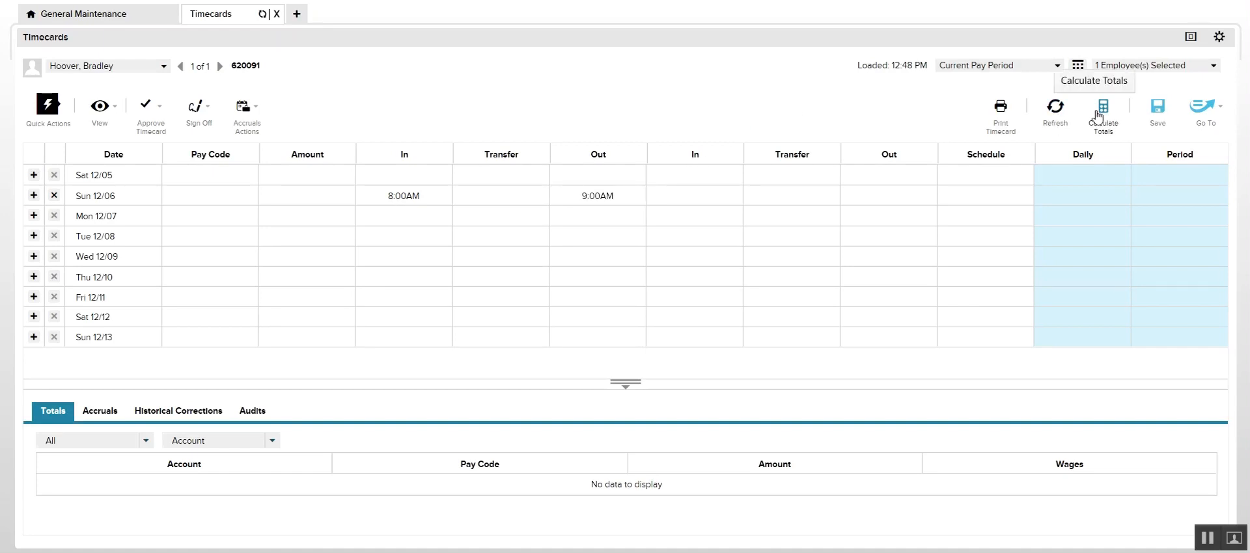
click(1102, 112)
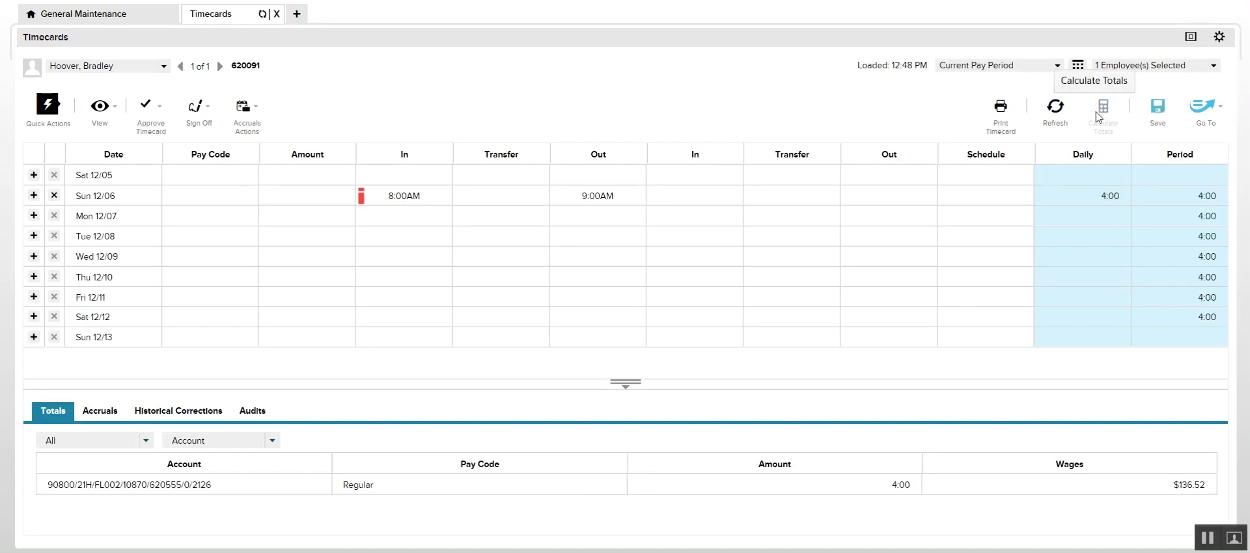
mouse_move(819, 379)
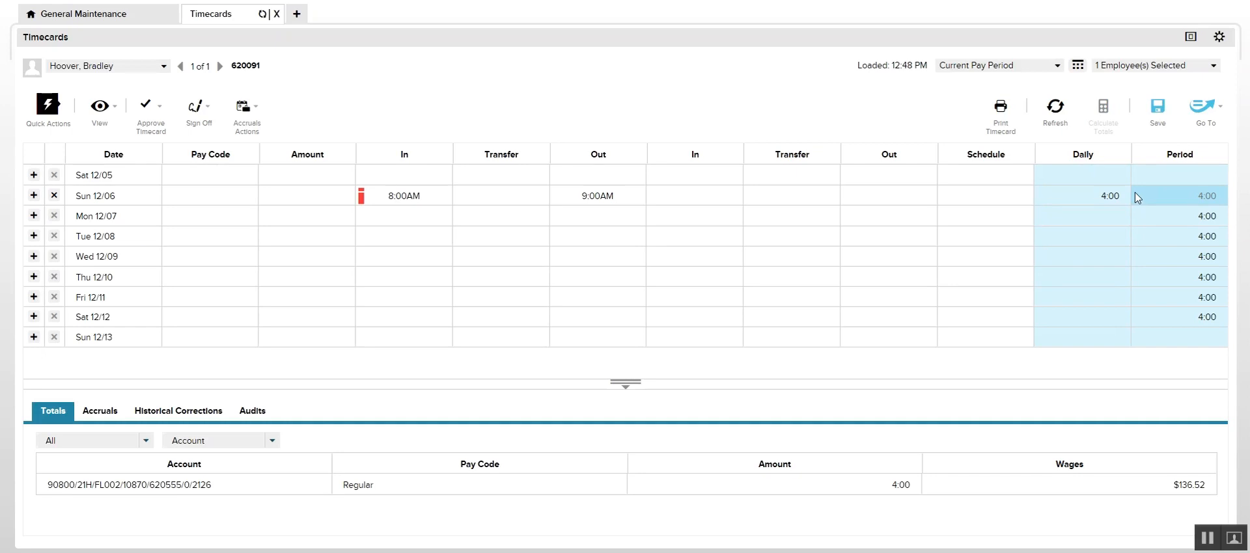
click(692, 256)
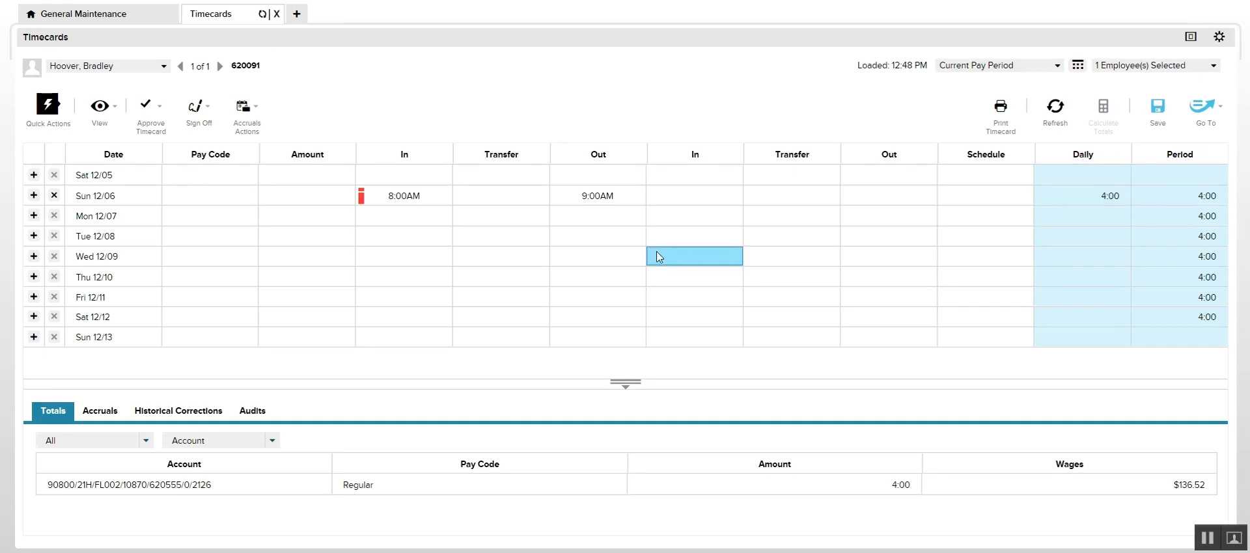
click(597, 196)
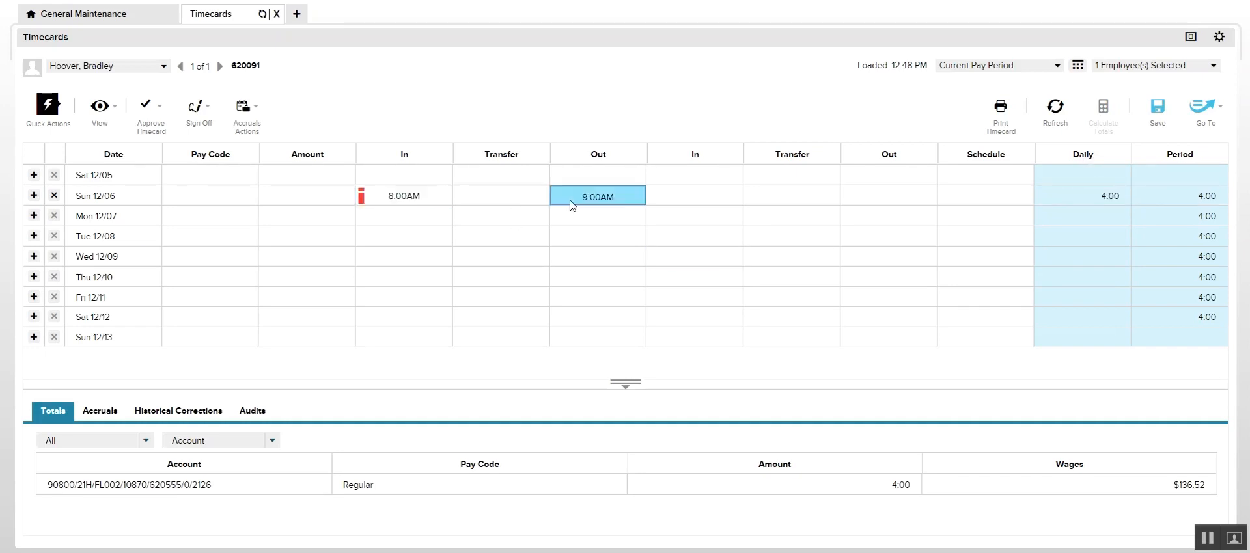
click(1111, 196)
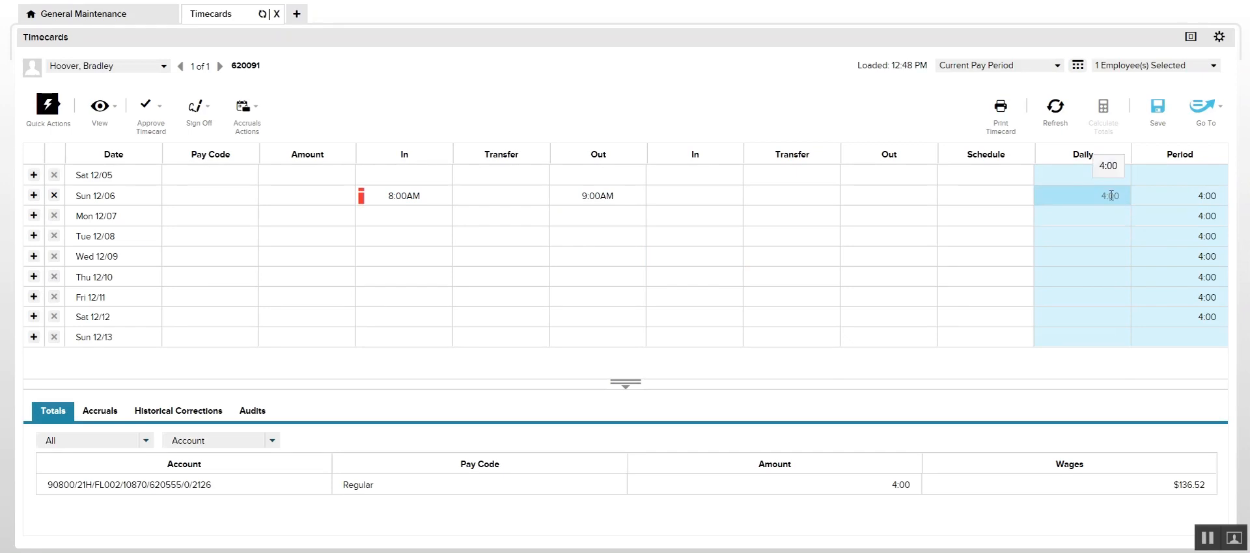
click(402, 316)
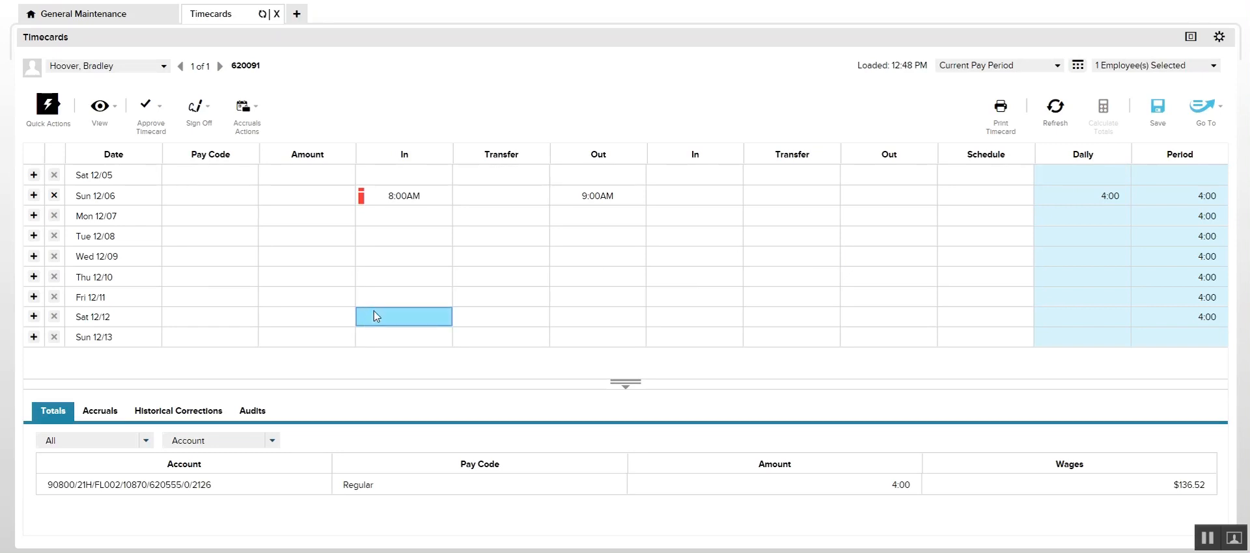
Step: Enter Saturday 12/12's 8:00AM–9:00AM punch and calculate totals showing 2:00 Saturday, 6:00 for the period
text(8:00AM)
click(598, 316)
text(9)
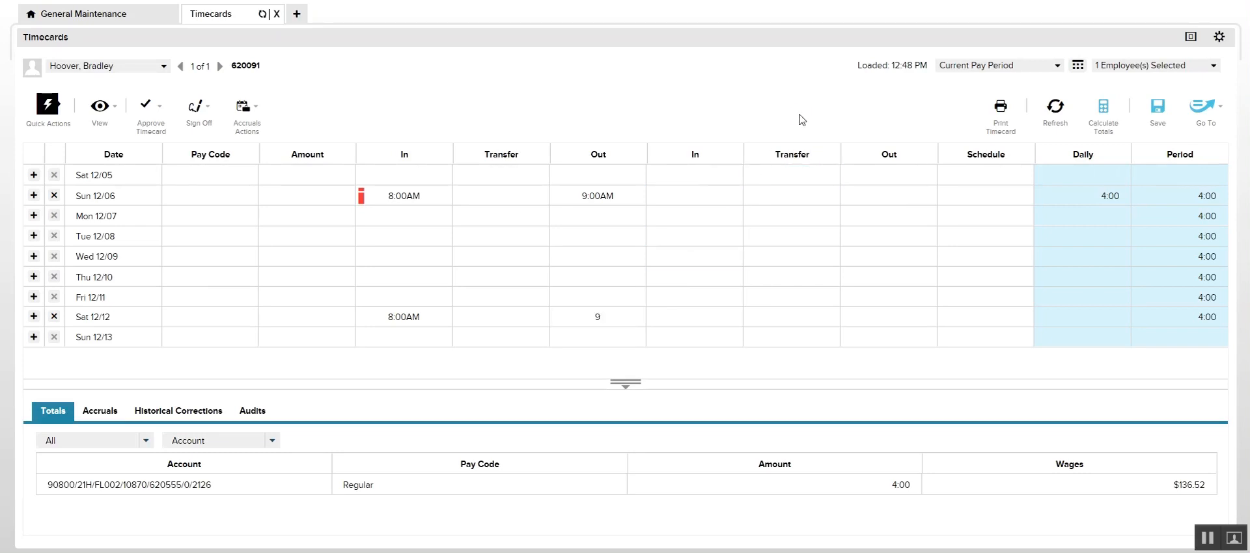
click(1103, 112)
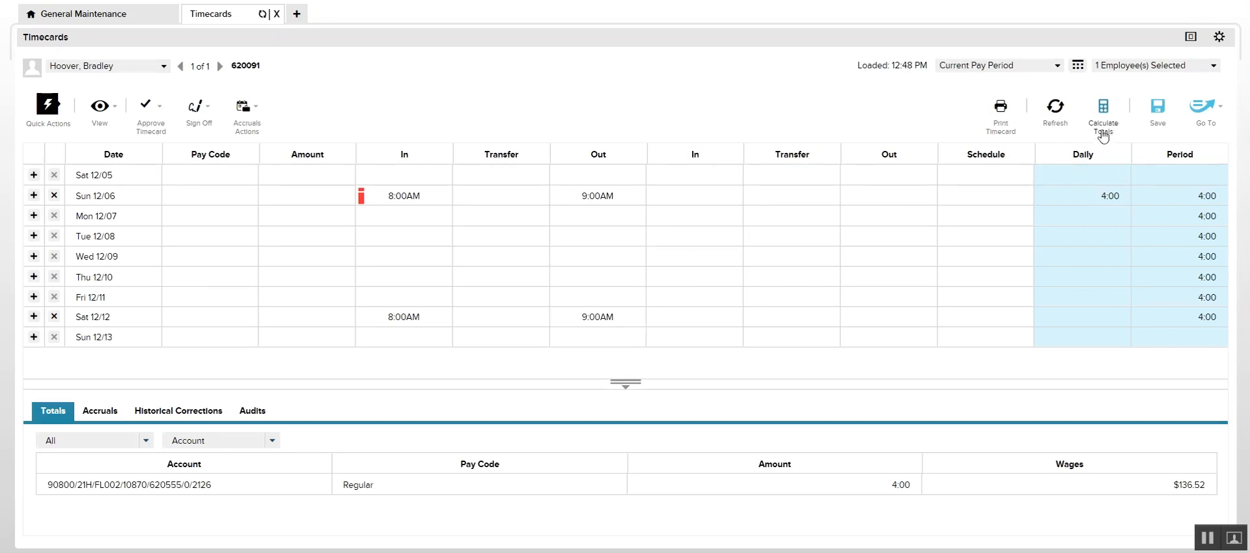
click(1102, 112)
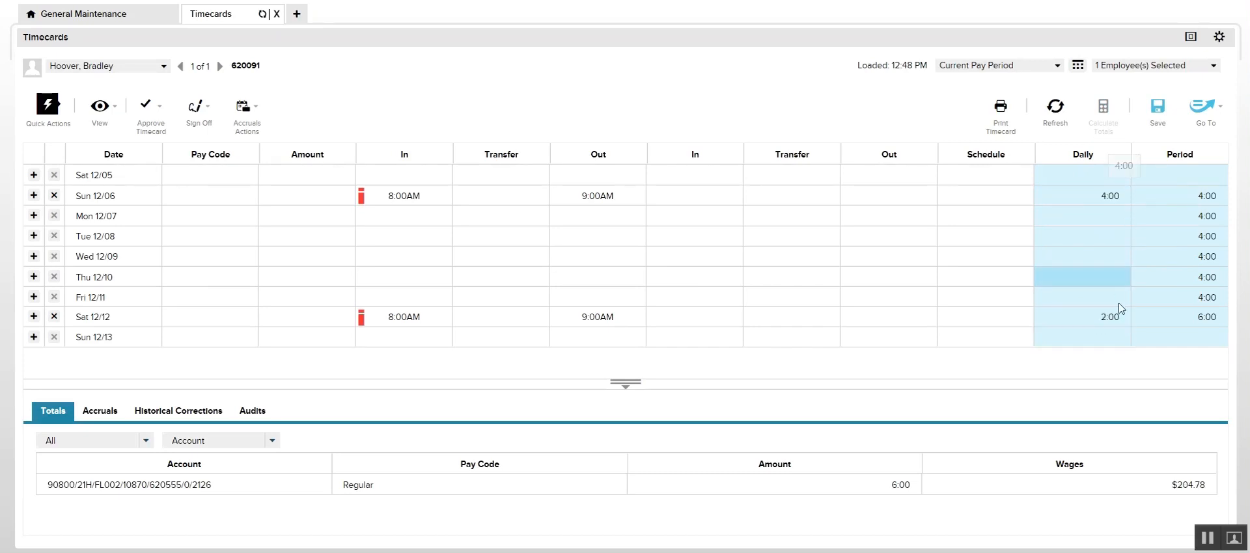
click(1082, 276)
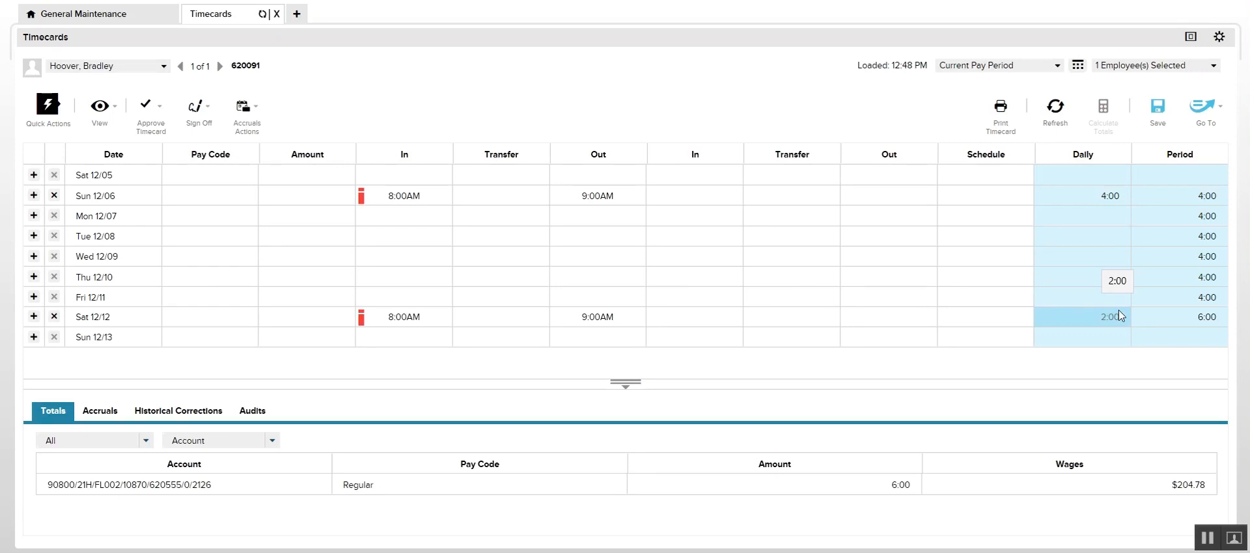
click(888, 215)
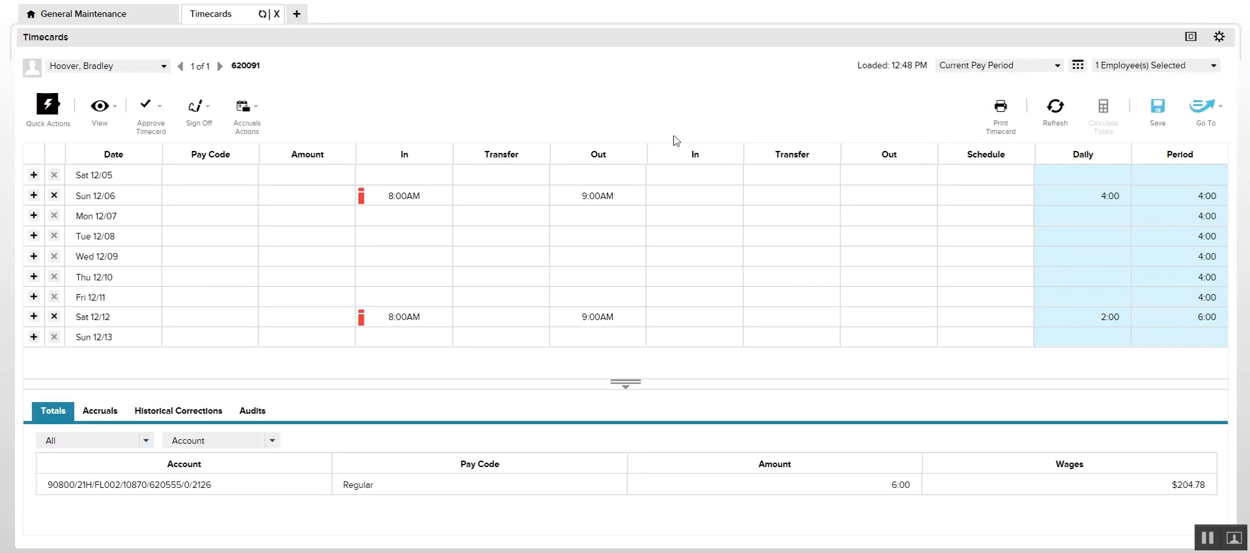
mouse_move(553, 125)
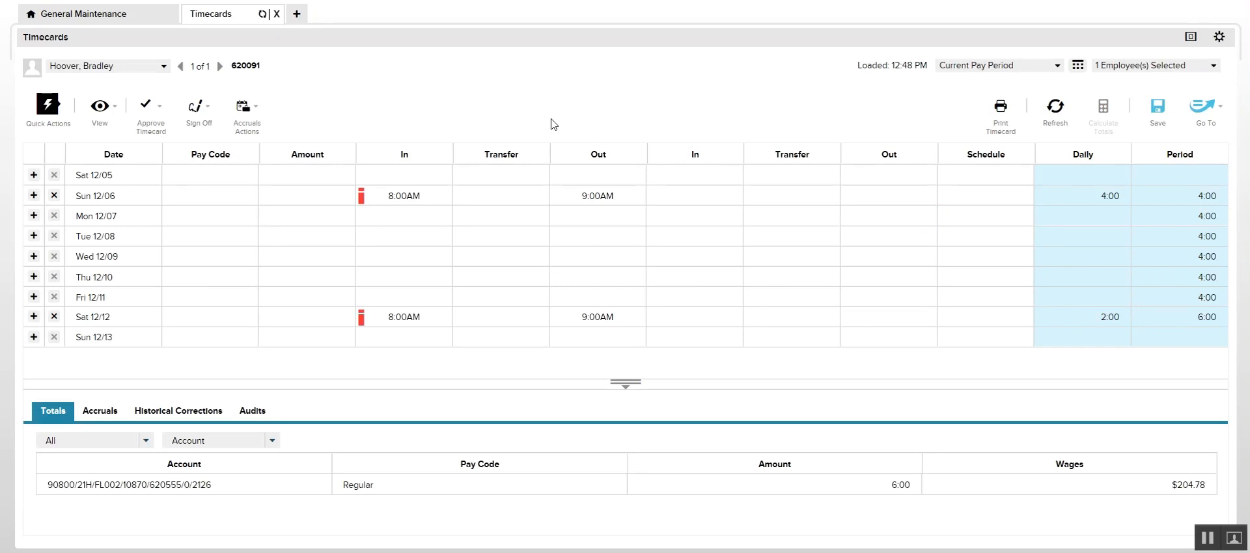
mouse_move(319, 76)
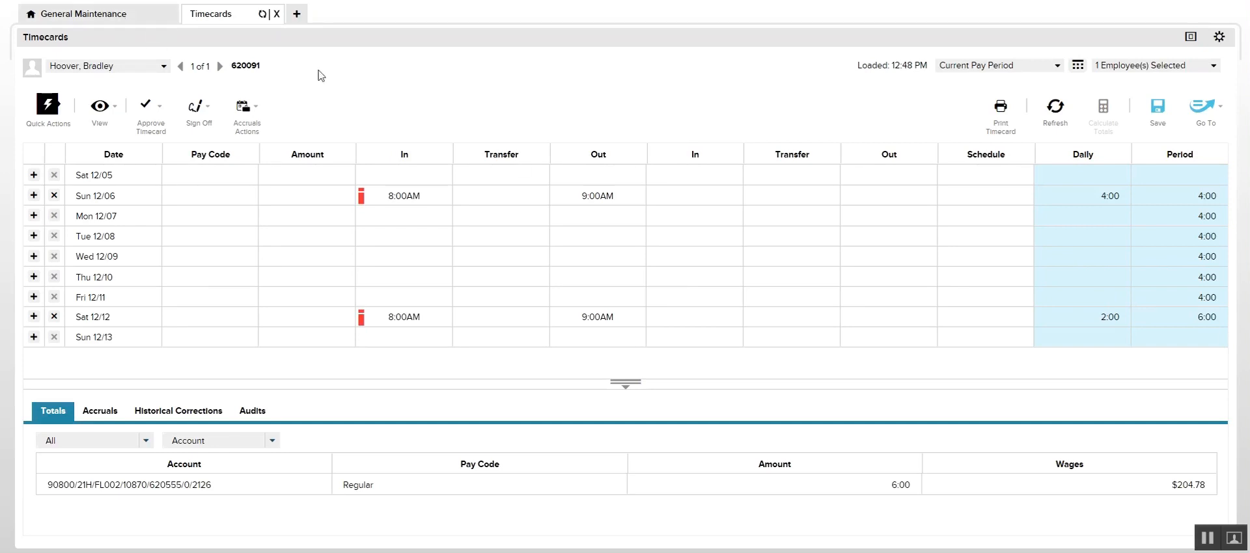
mouse_move(521, 169)
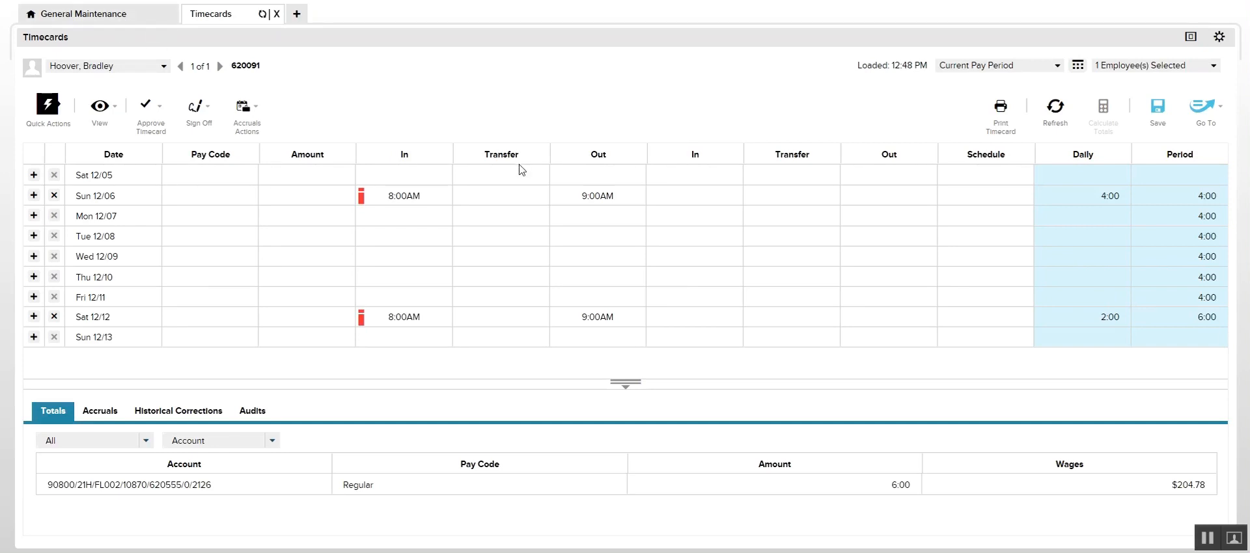
click(598, 196)
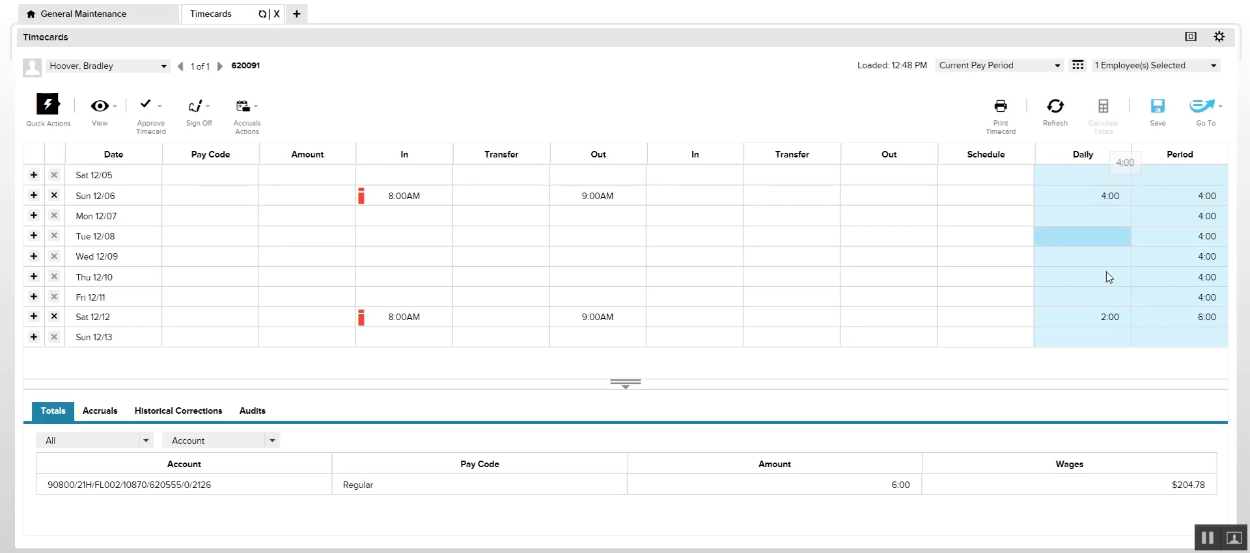
mouse_move(1103, 312)
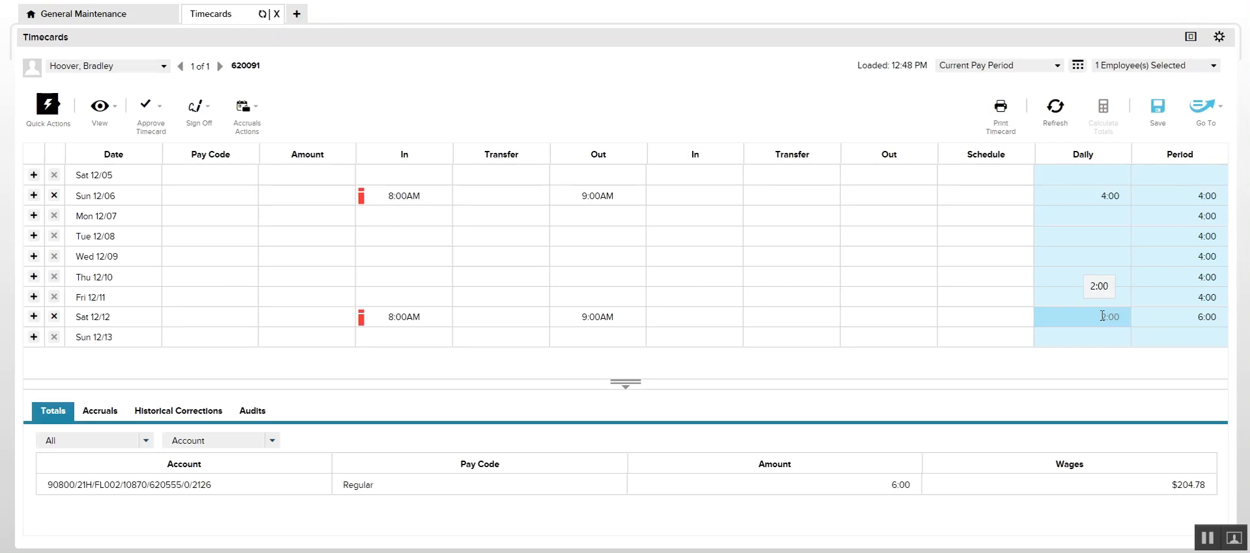
click(790, 276)
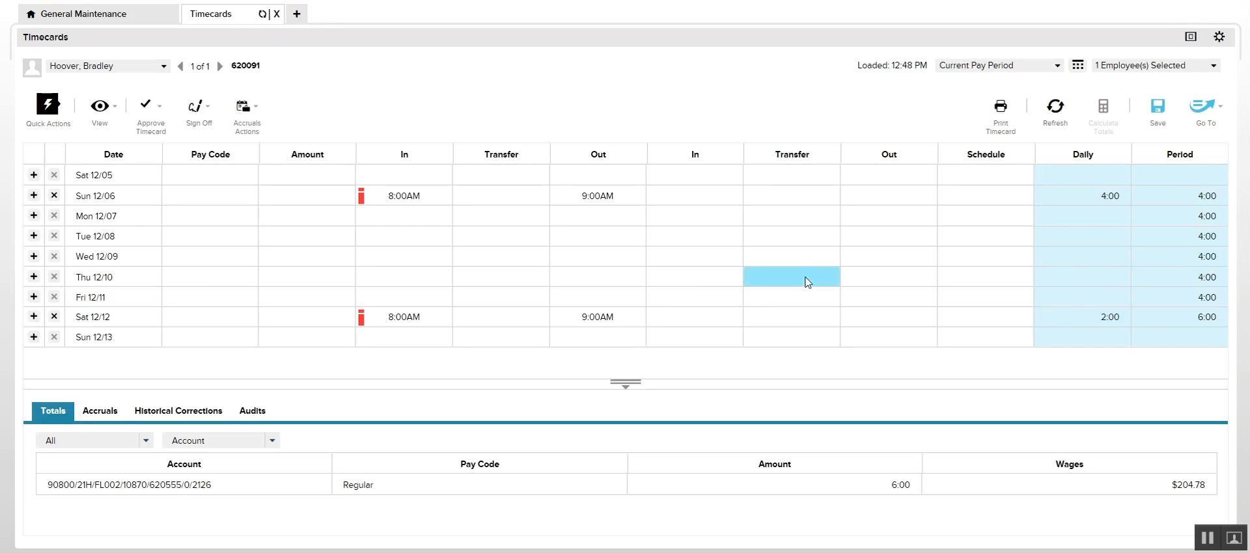